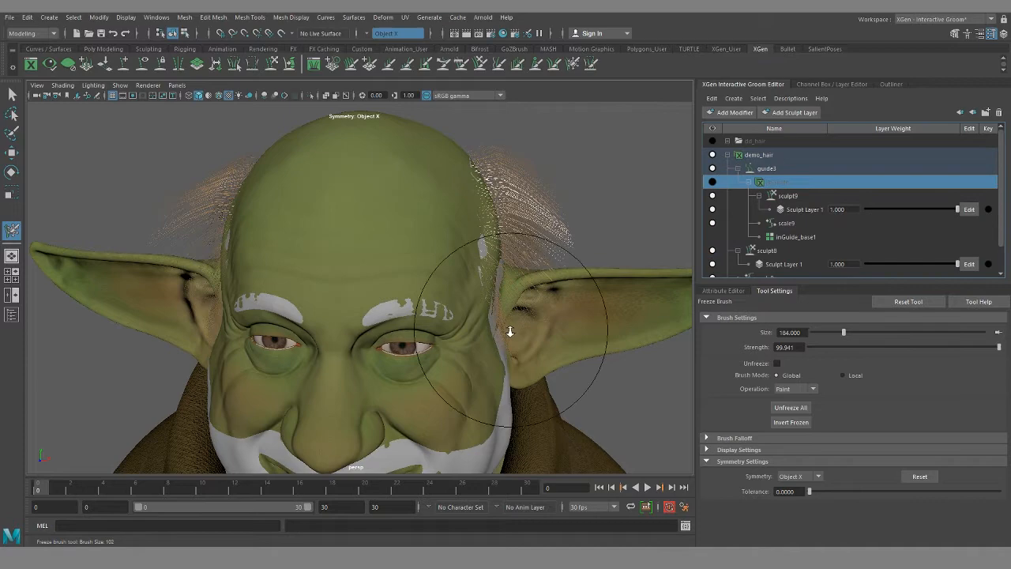
Collapse the modifiers, select demo_hair and expand sculpt0 to show Sculpt Layer 1.
drag(509, 332, 441, 319)
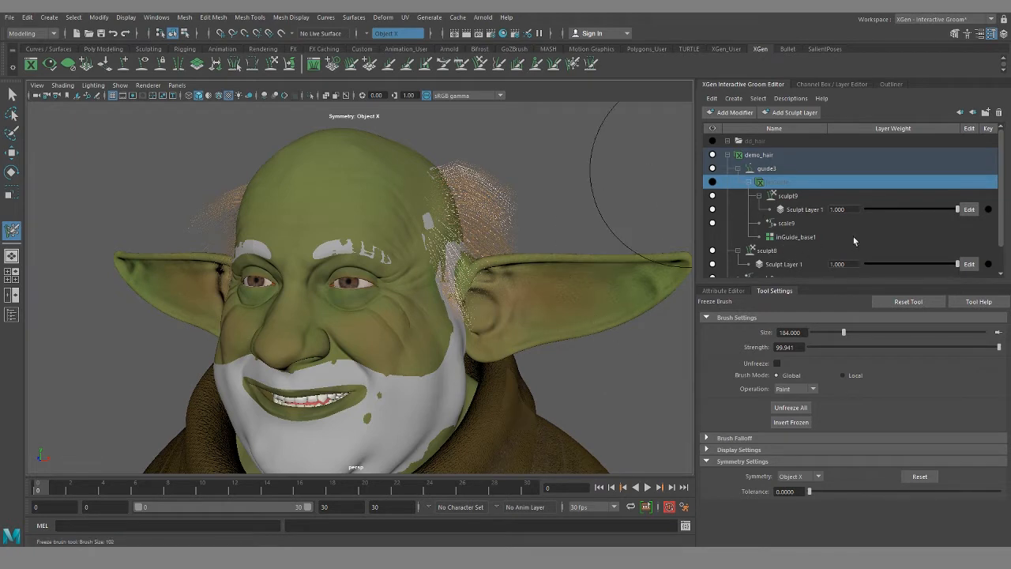
click(747, 167)
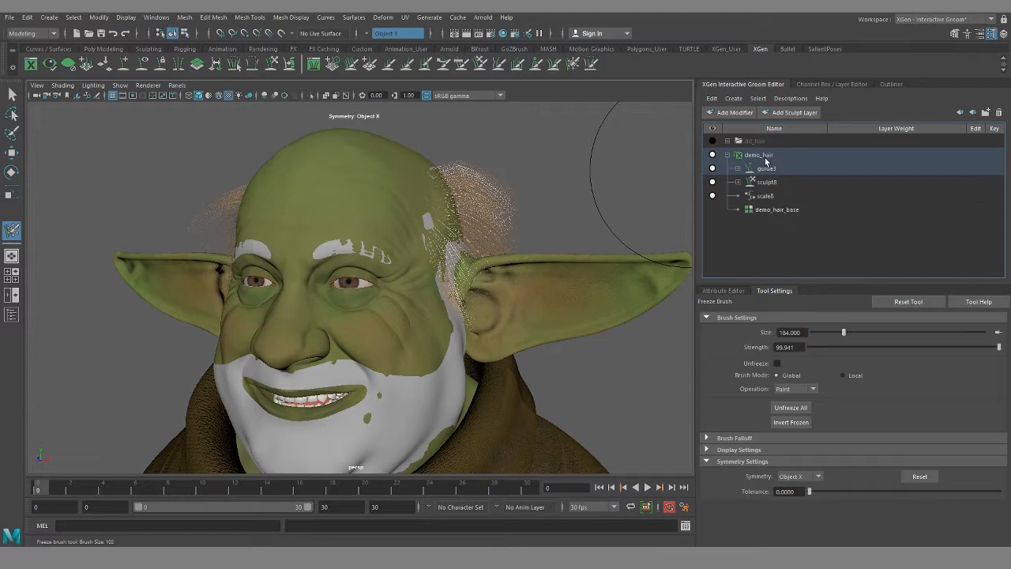
click(759, 154)
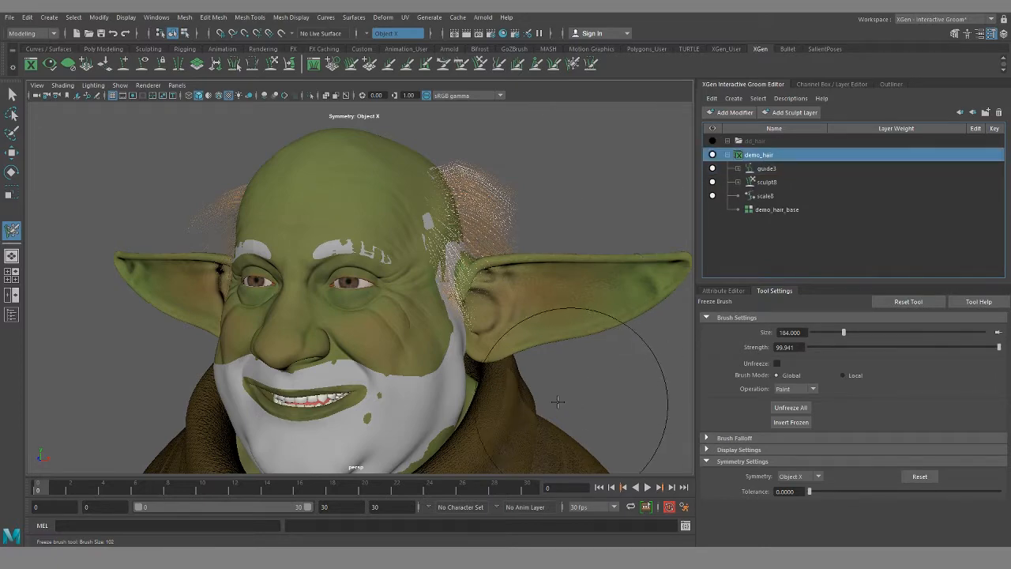
mouse_move(566, 339)
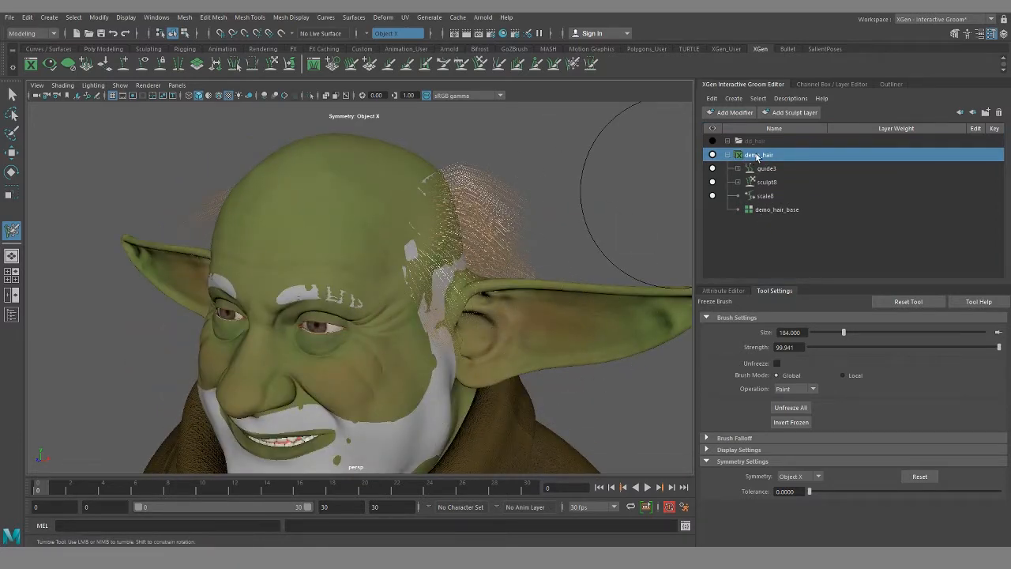
mouse_move(828, 268)
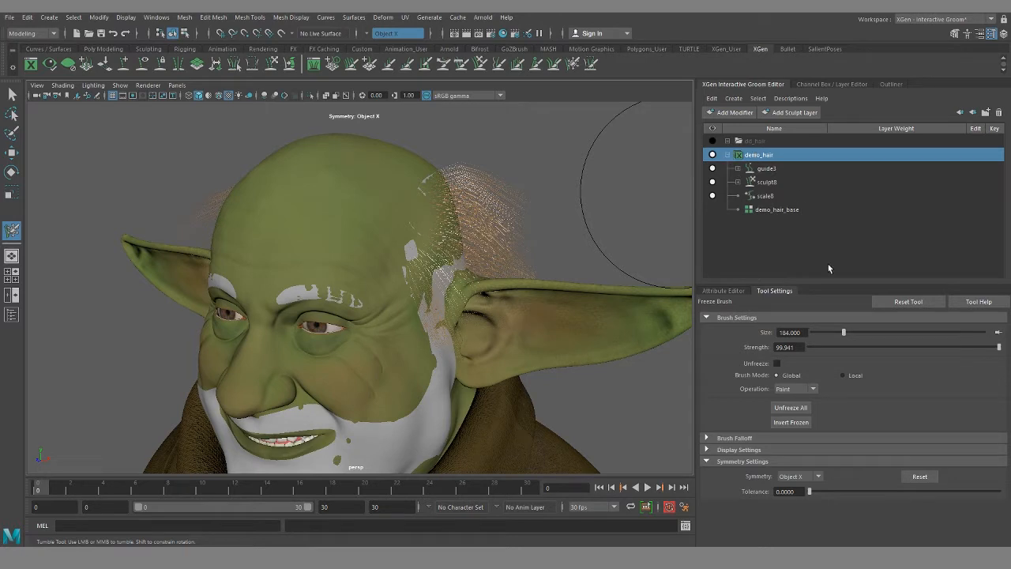
click(793, 112)
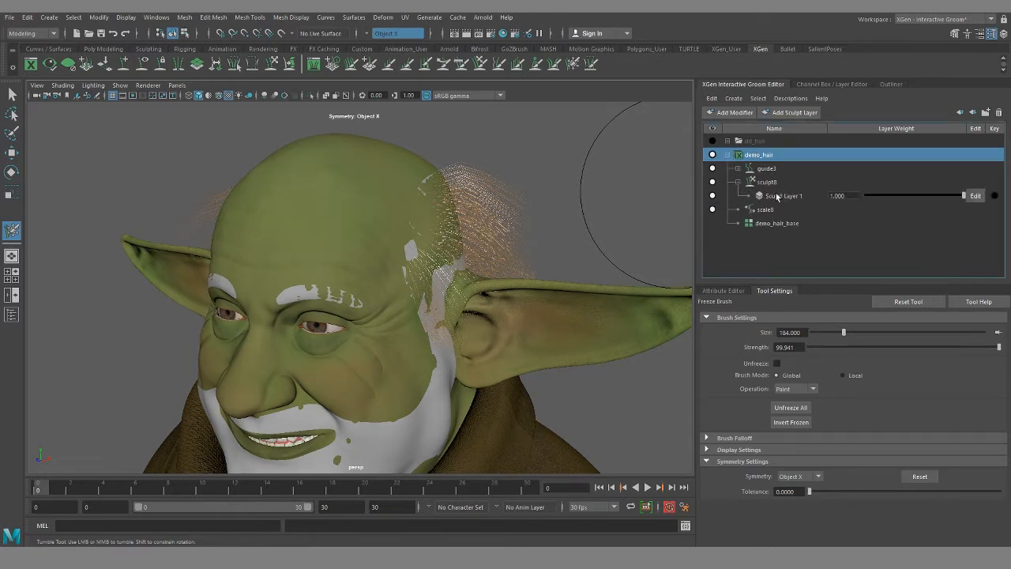
Add a Clump modifier to demo_hair and raise demo_hair_base's Density Multiplier.
right_click(757, 155)
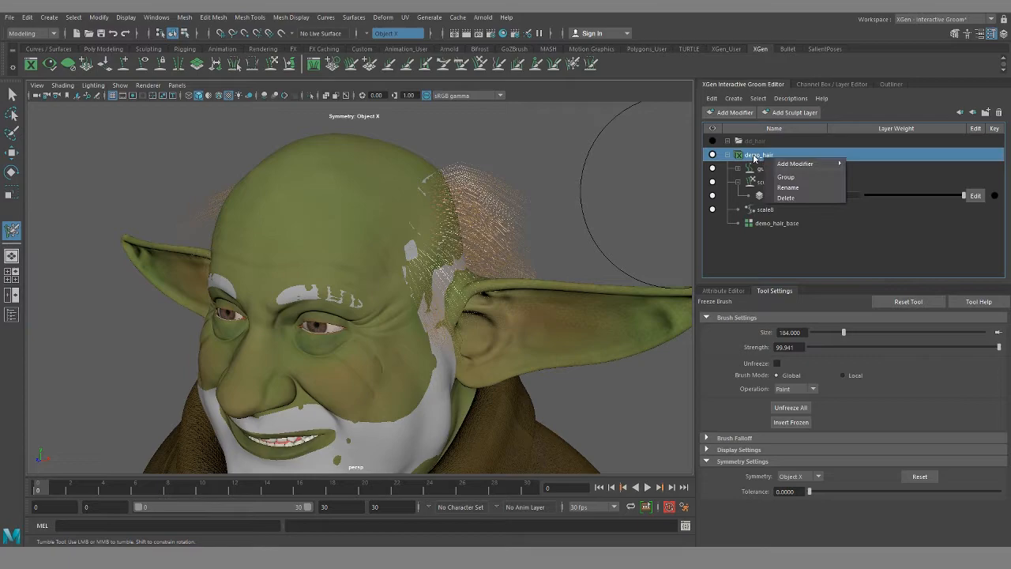
mouse_move(795, 163)
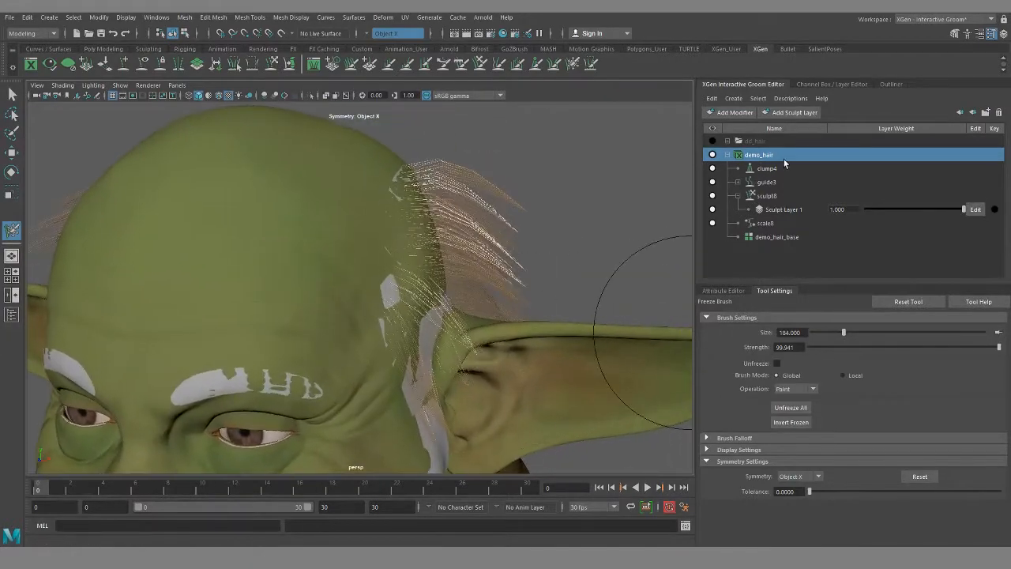
click(777, 237)
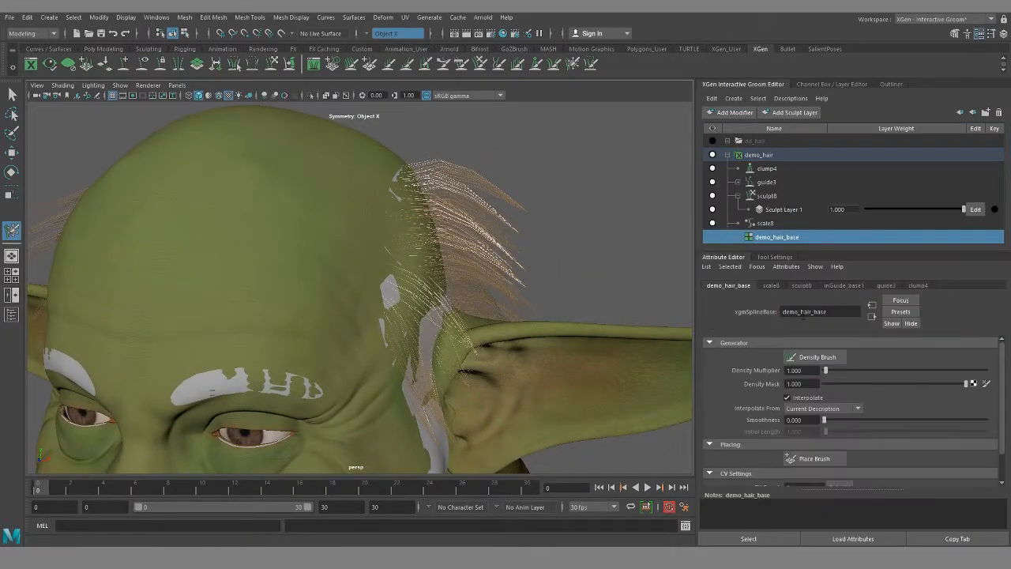
drag(827, 370, 844, 370)
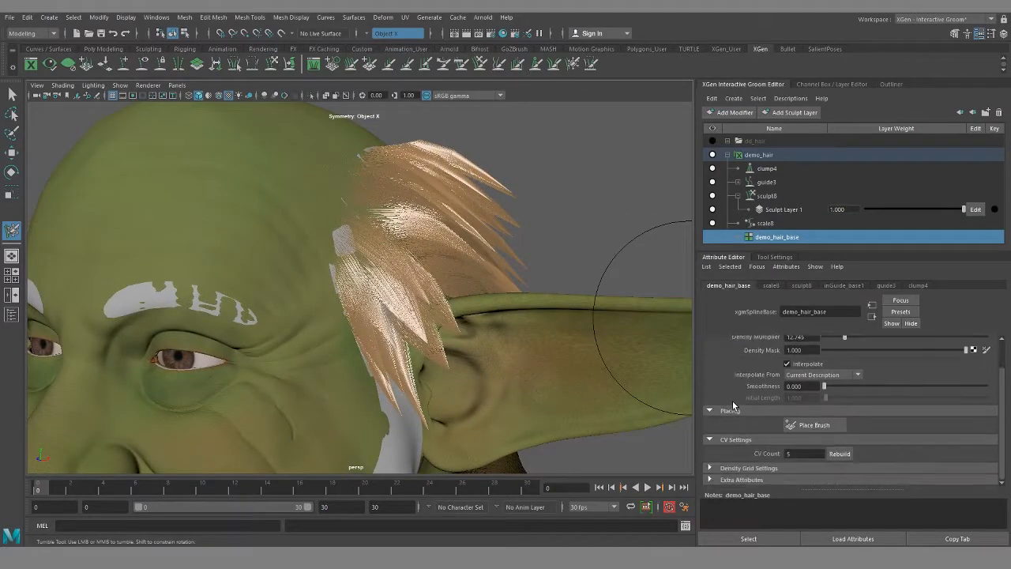
Reshape the clump modifier's Clump Scale falloff and tune its Clump Points settings.
click(766, 167)
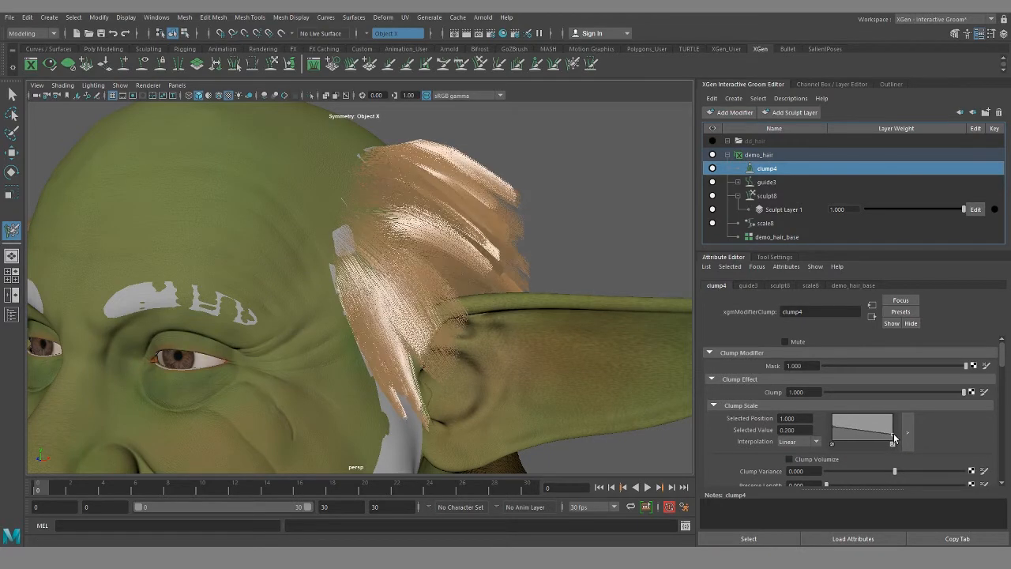
drag(892, 433, 893, 442)
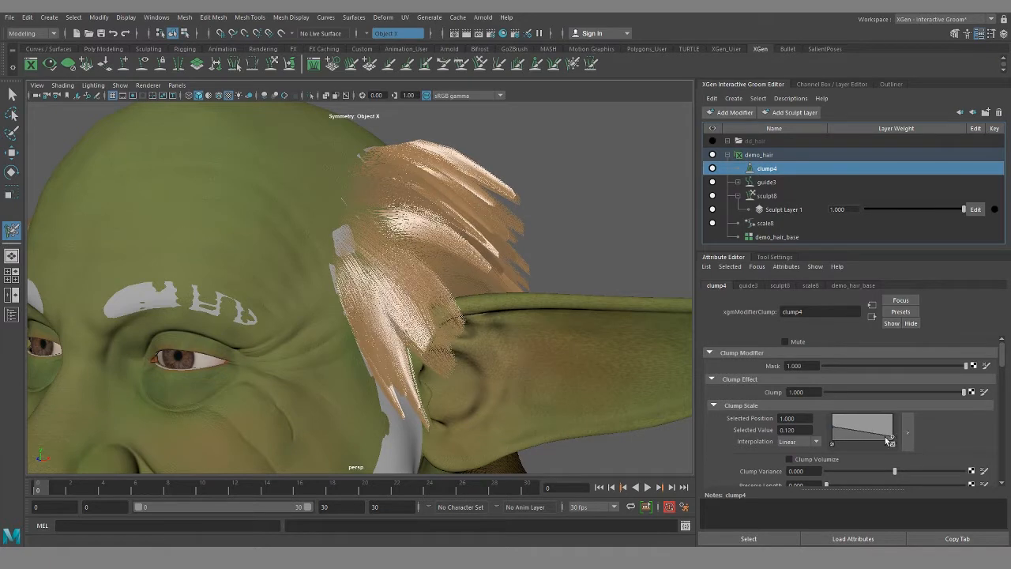
scroll(down, 3)
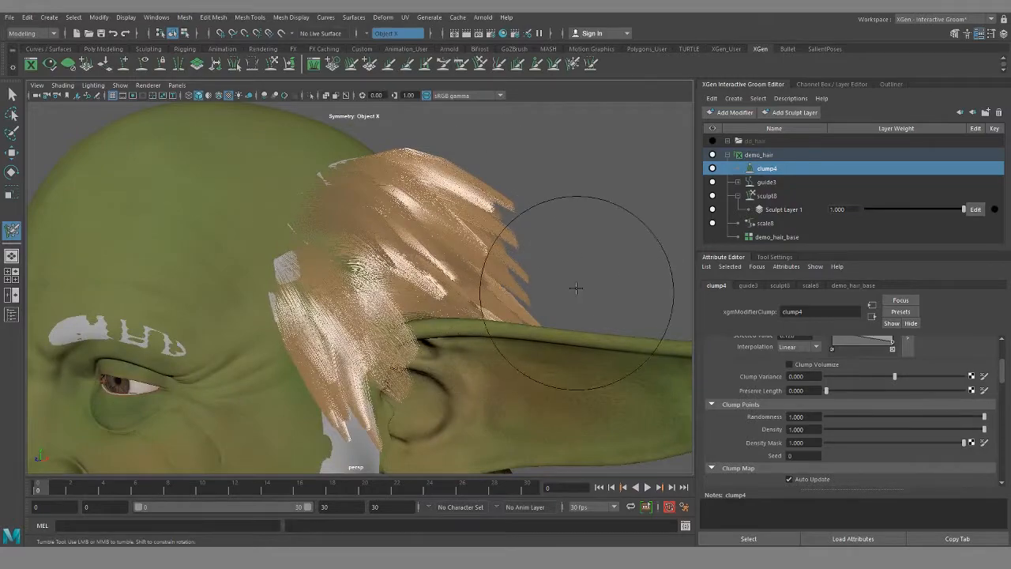
drag(575, 288, 396, 245)
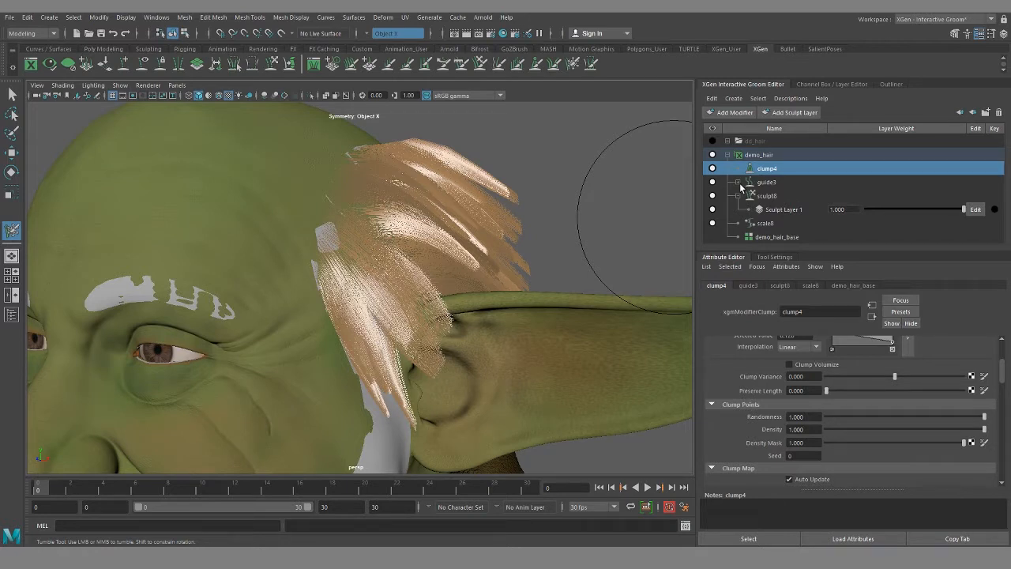
Add clump5 to demo_hair and set its Clump Points Density to 50.
right_click(759, 155)
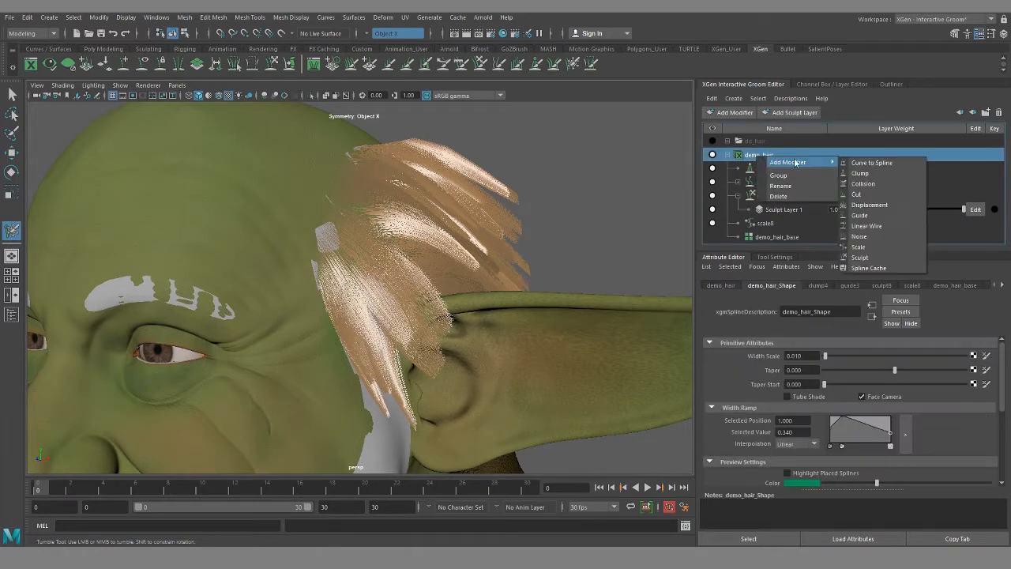
click(858, 172)
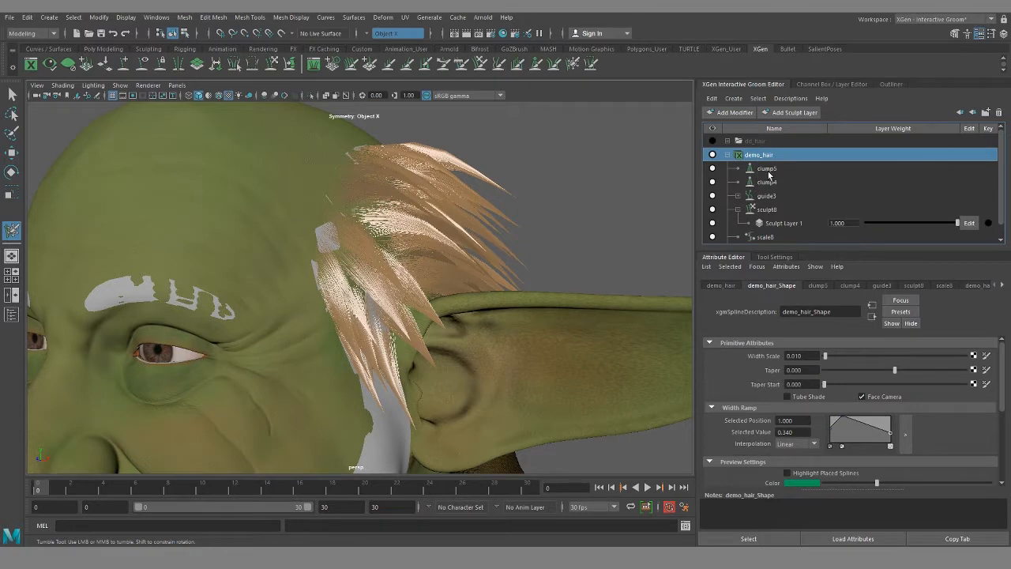
click(766, 167)
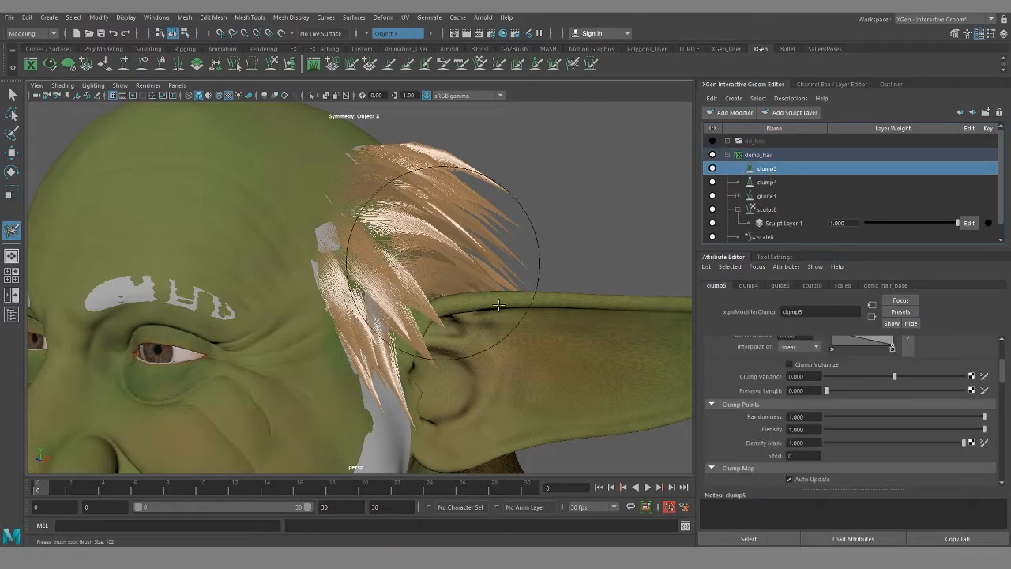
click(767, 182)
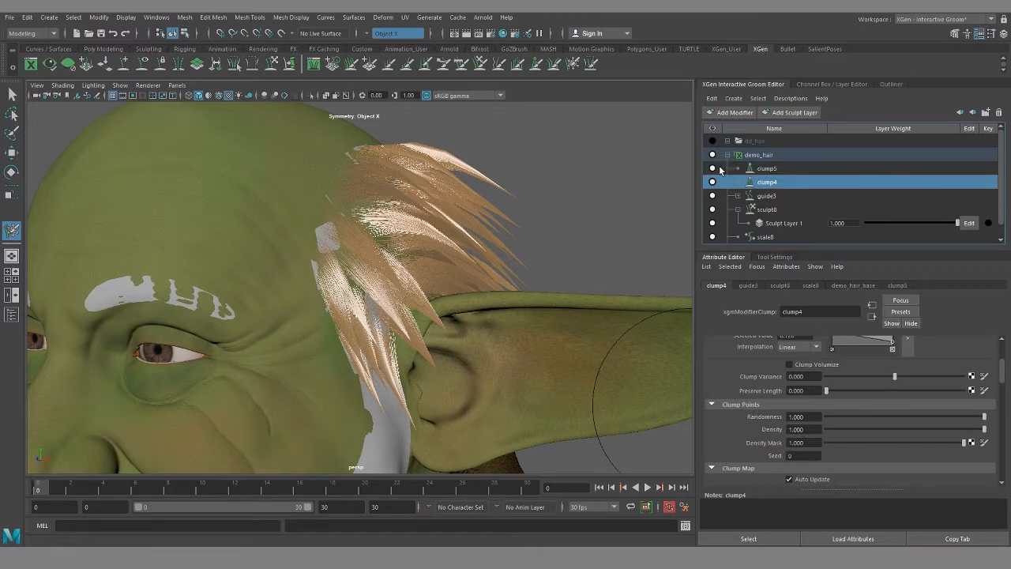
click(766, 168)
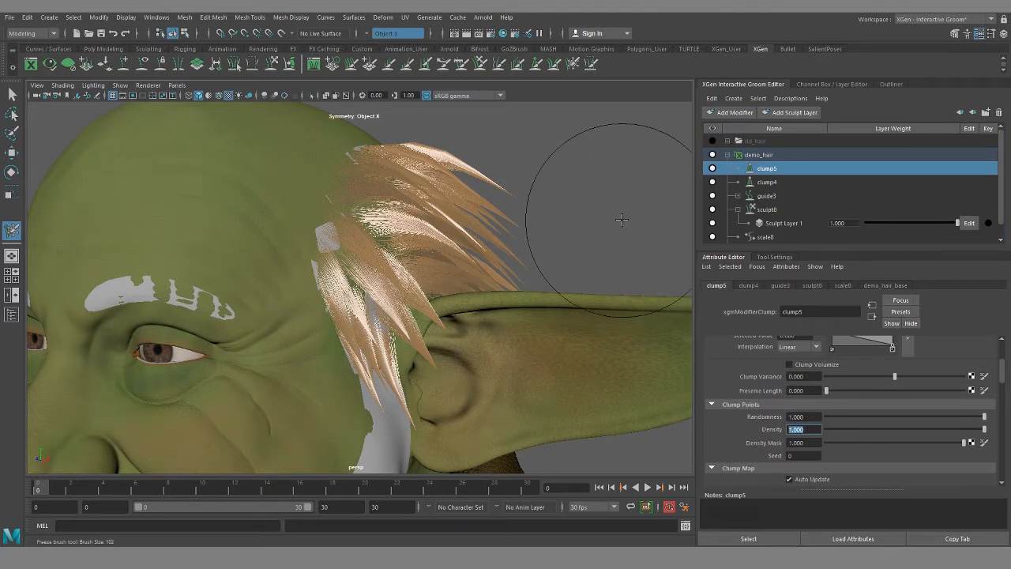
text(50.000)
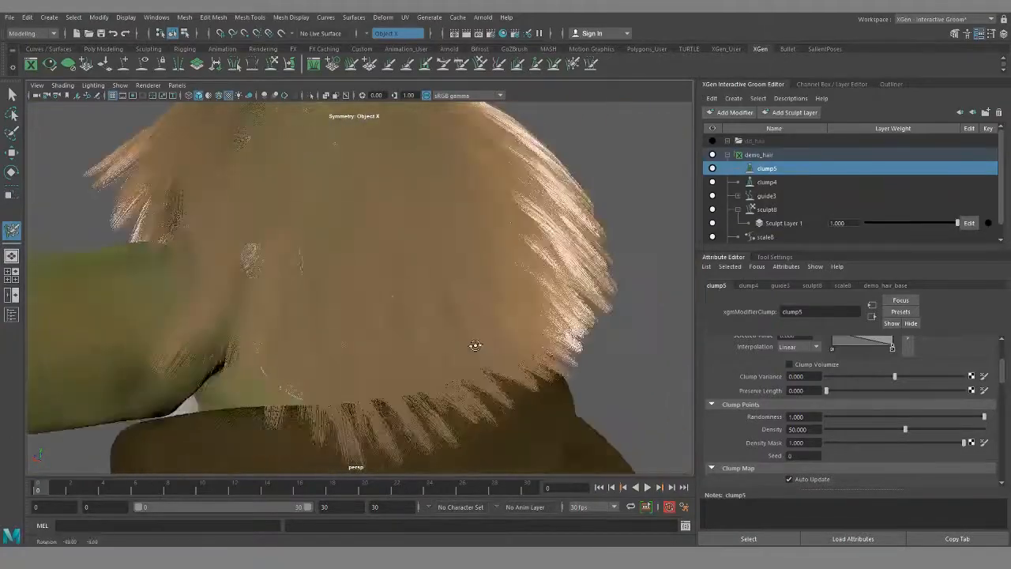
drag(476, 346, 231, 351)
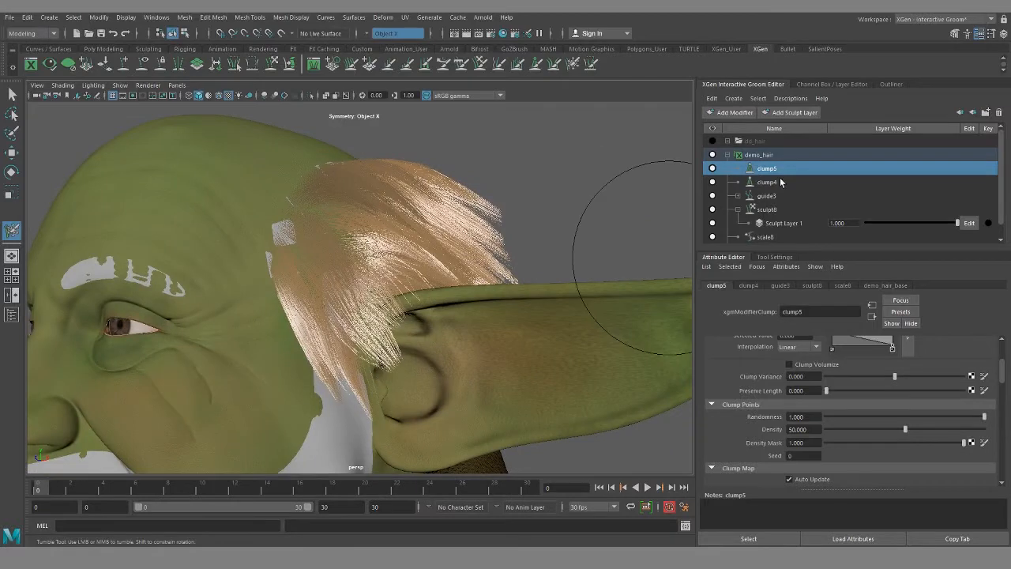
Hide clump5 and raise clump4's Curl under Advanced Shape.
click(712, 167)
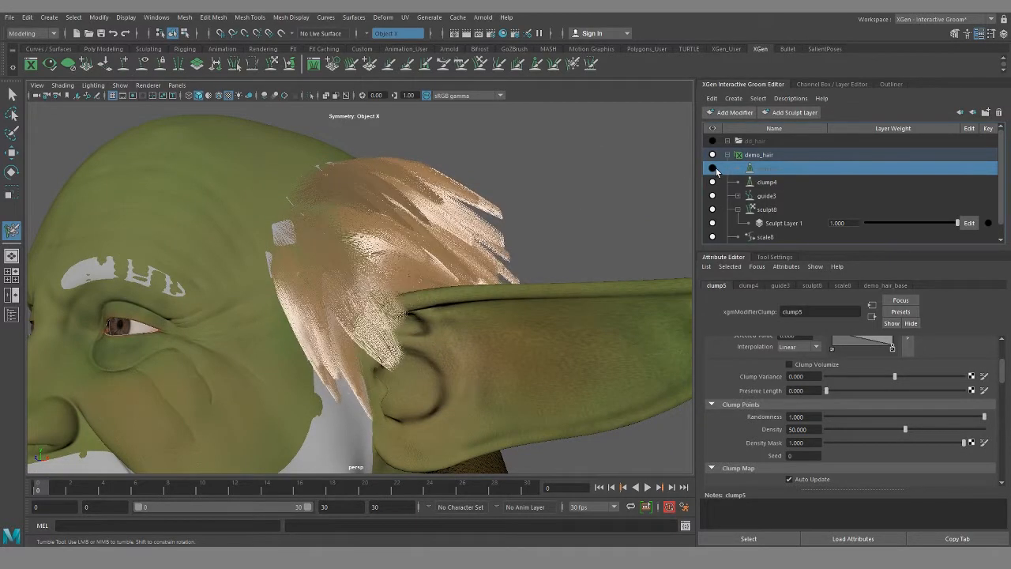
click(766, 181)
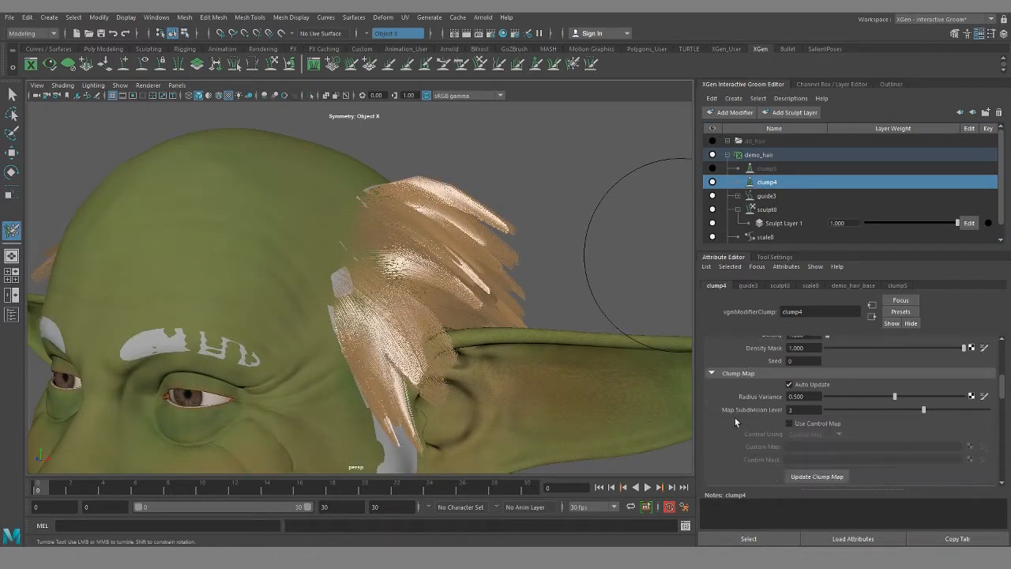
scroll(down, 3)
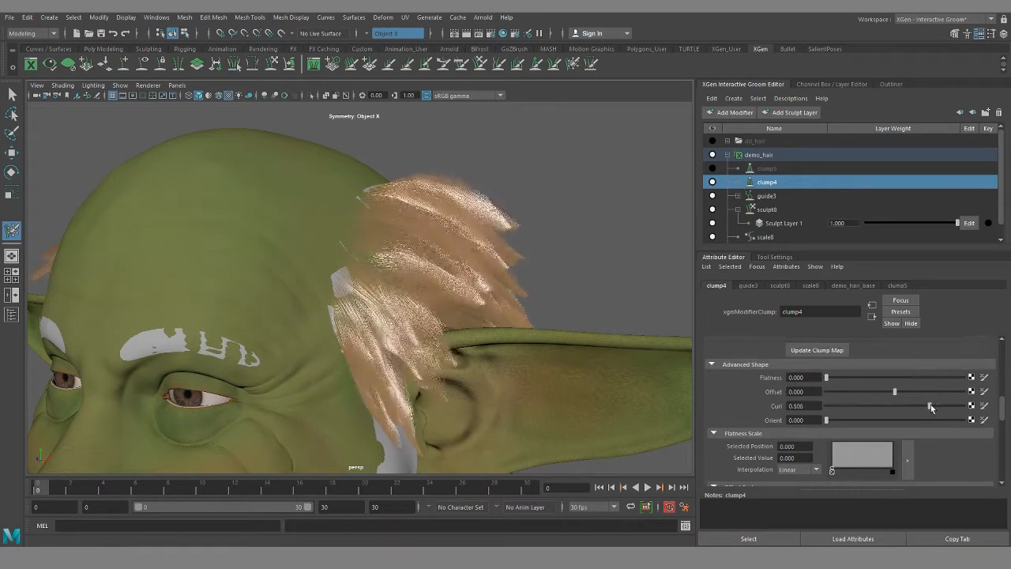
drag(916, 405, 972, 404)
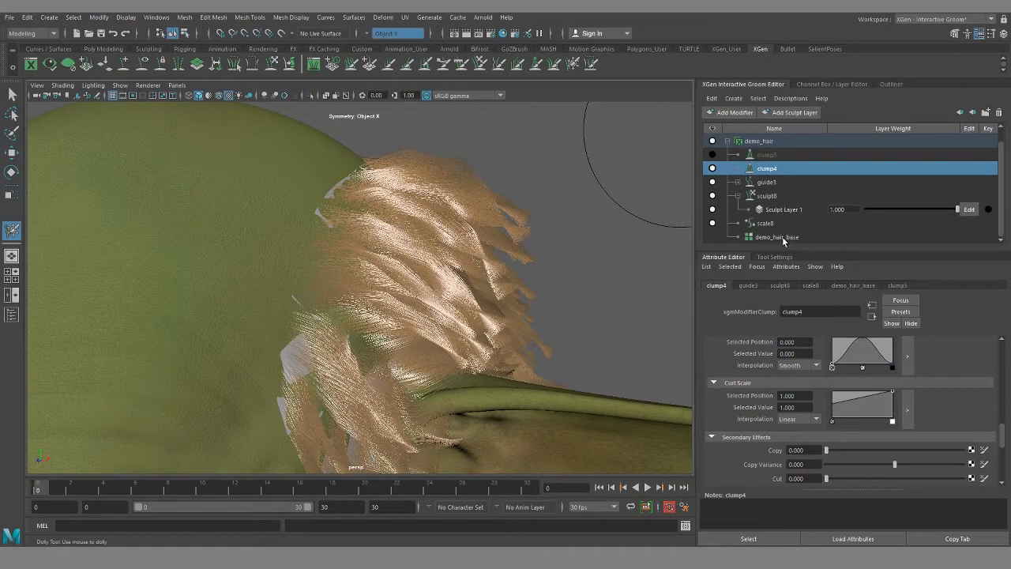
Select demo_hair_base to load its density and curve attributes.
click(778, 237)
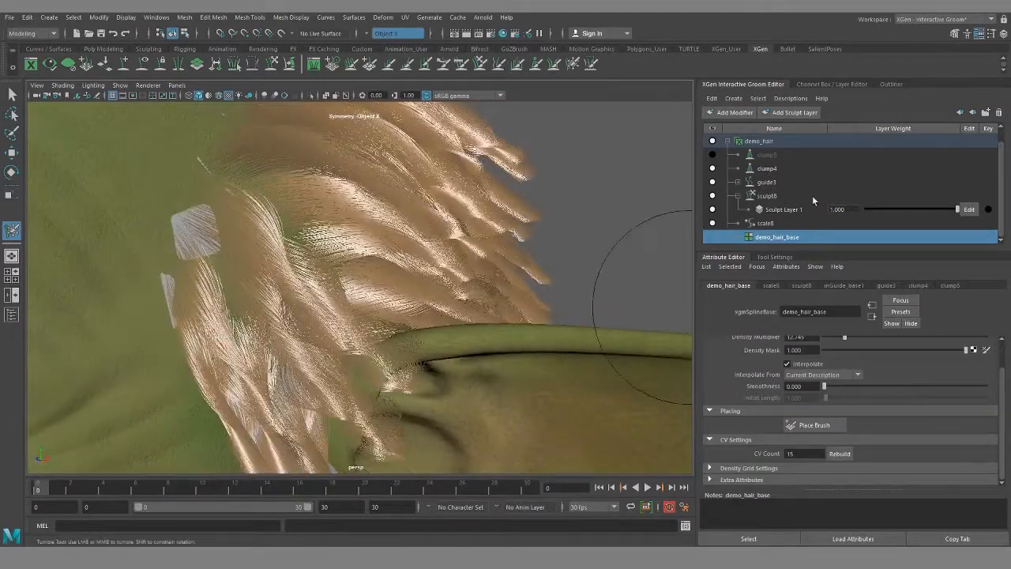
Reshape clump4's Cut Scale ramp to shorten the curls around the ear.
click(766, 167)
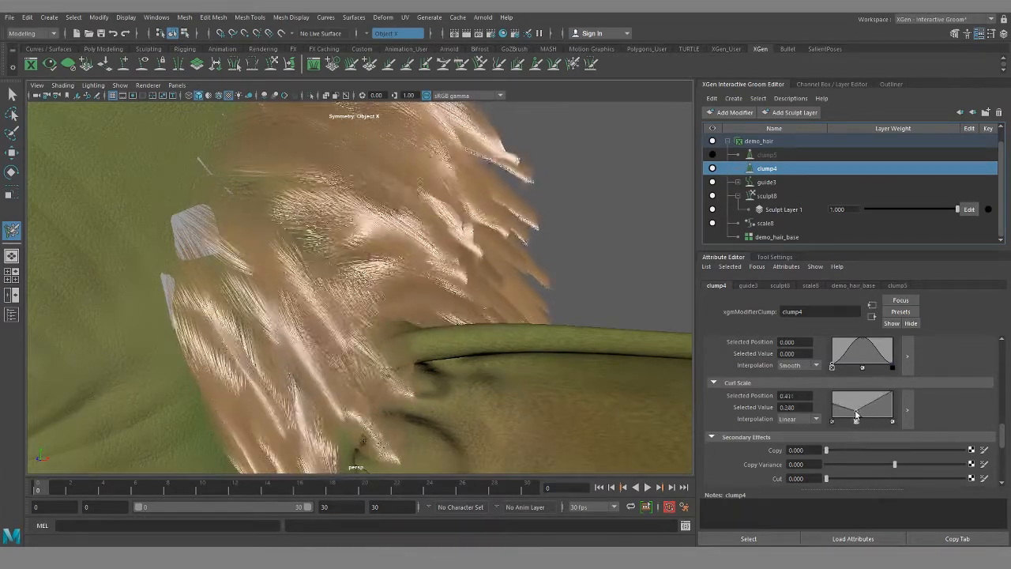
drag(832, 411, 869, 411)
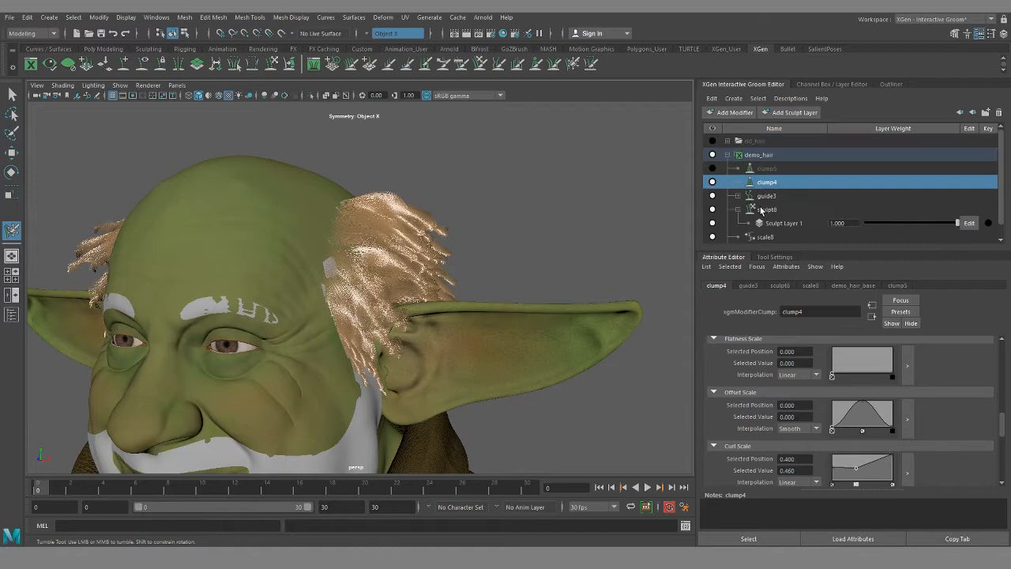
Select clump5 and view its finer strands from the ear side.
click(767, 167)
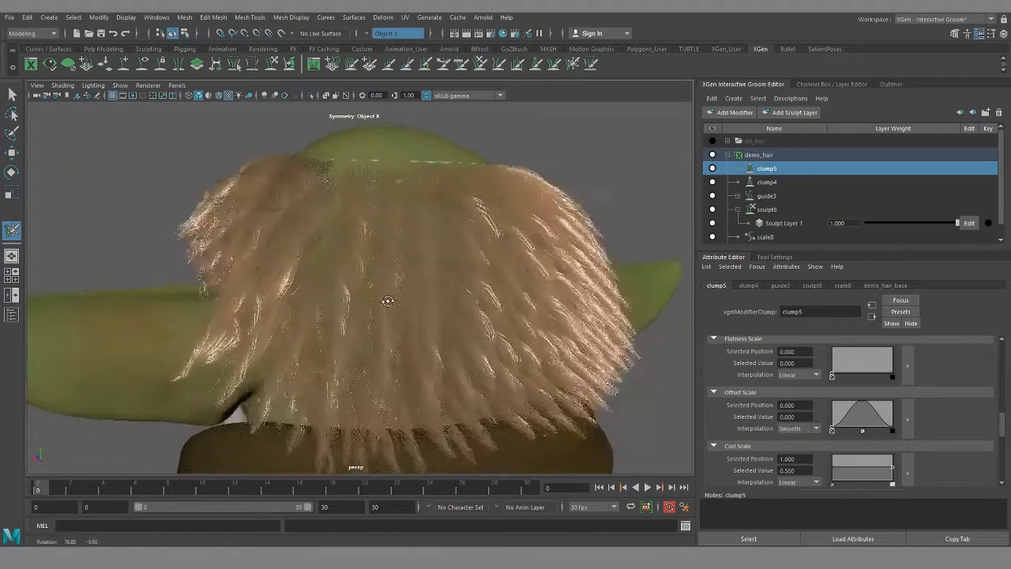
drag(389, 301, 573, 311)
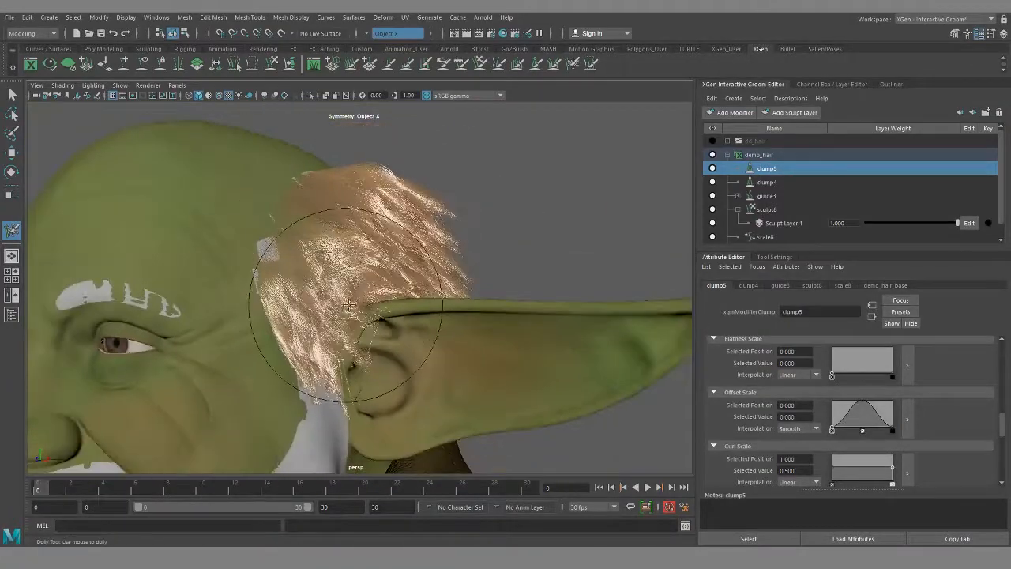
Add a noise modifier to demo_hair and lower its Magnitude to about 0.749.
right_click(759, 154)
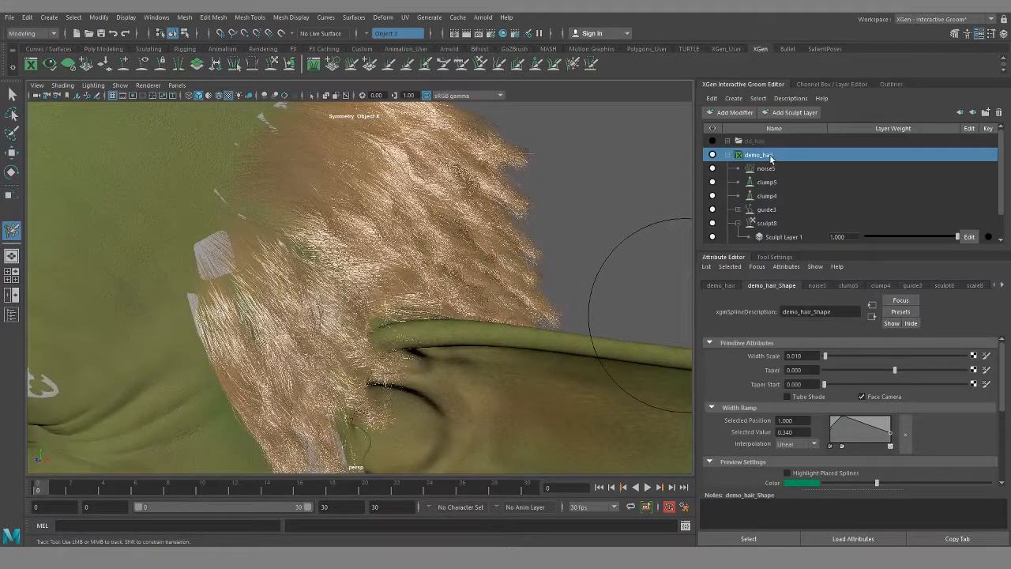
click(765, 168)
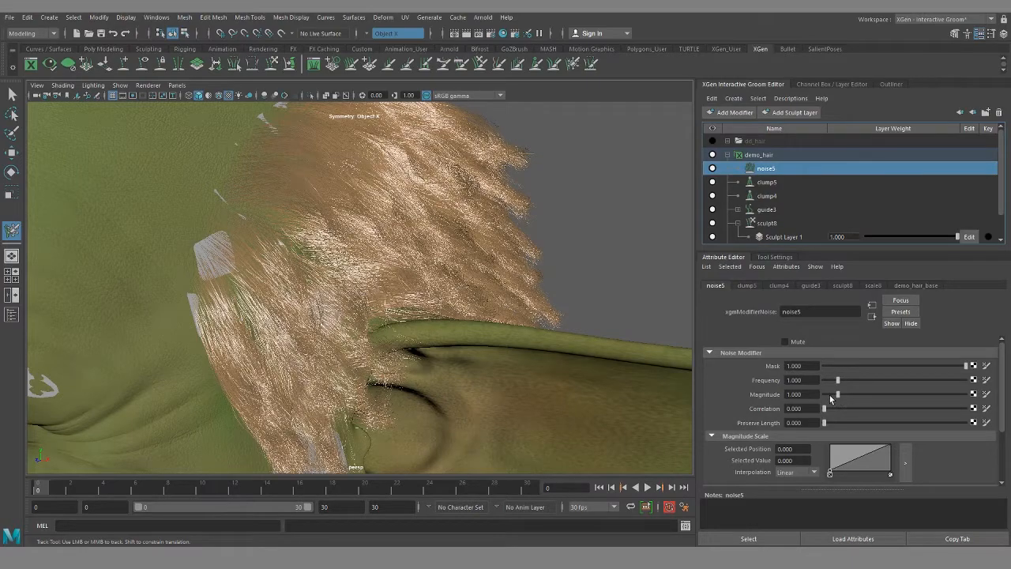
drag(837, 395, 835, 395)
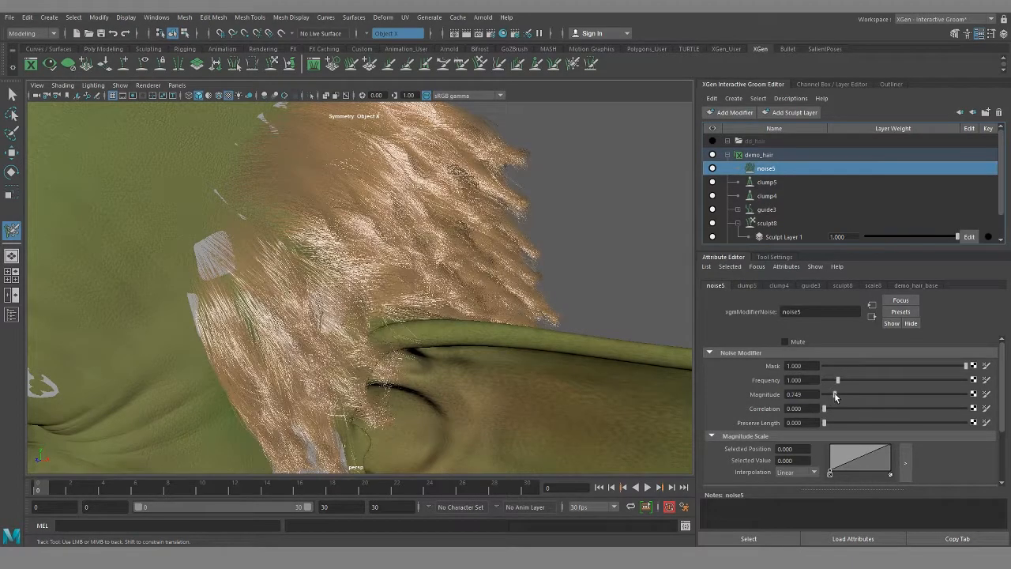
drag(834, 395, 970, 395)
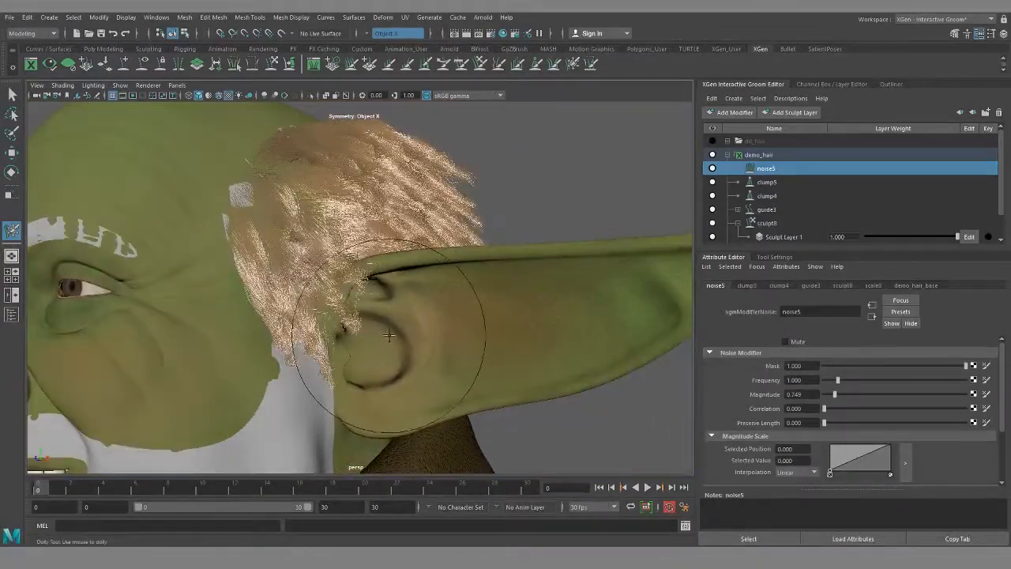
drag(387, 335, 458, 331)
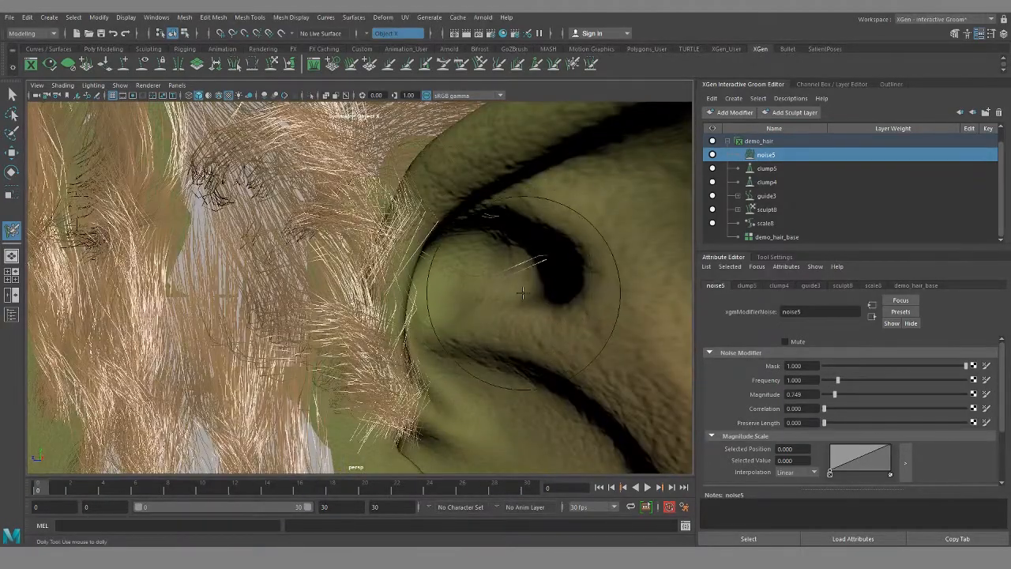
drag(522, 293, 378, 306)
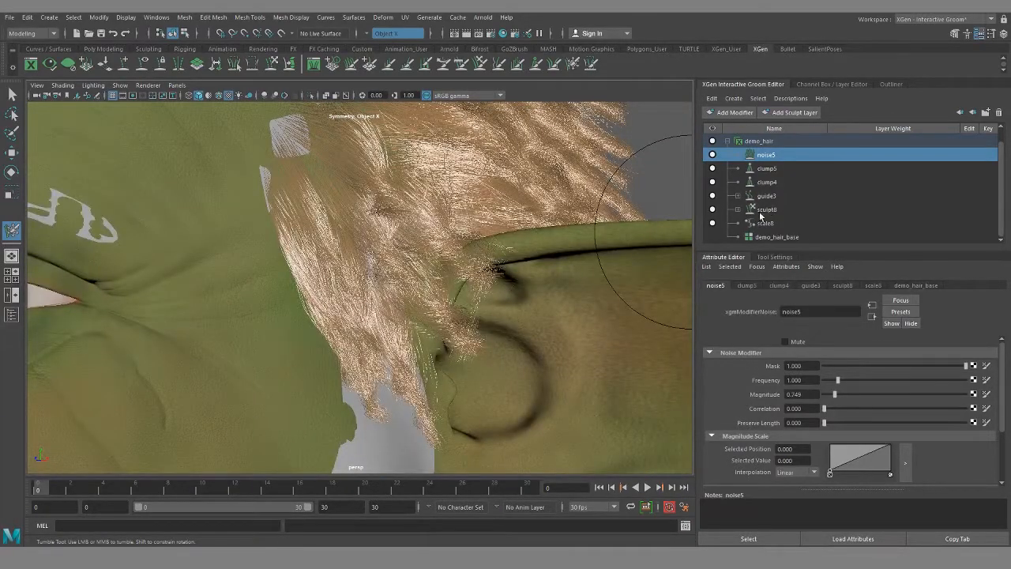
Add a Sculpt modifier and set the brush Symmetry from Object X to Off.
click(768, 155)
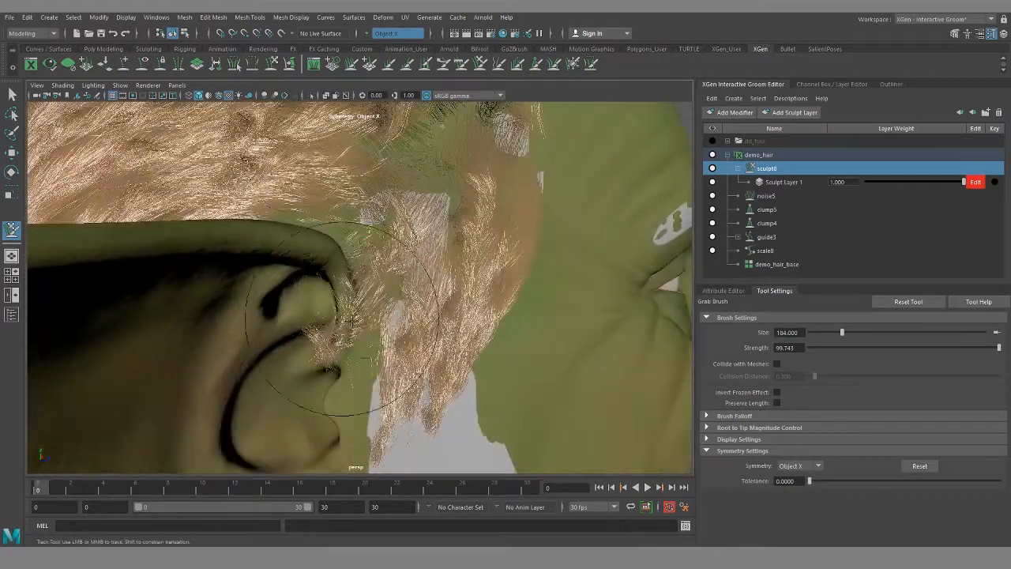
click(798, 466)
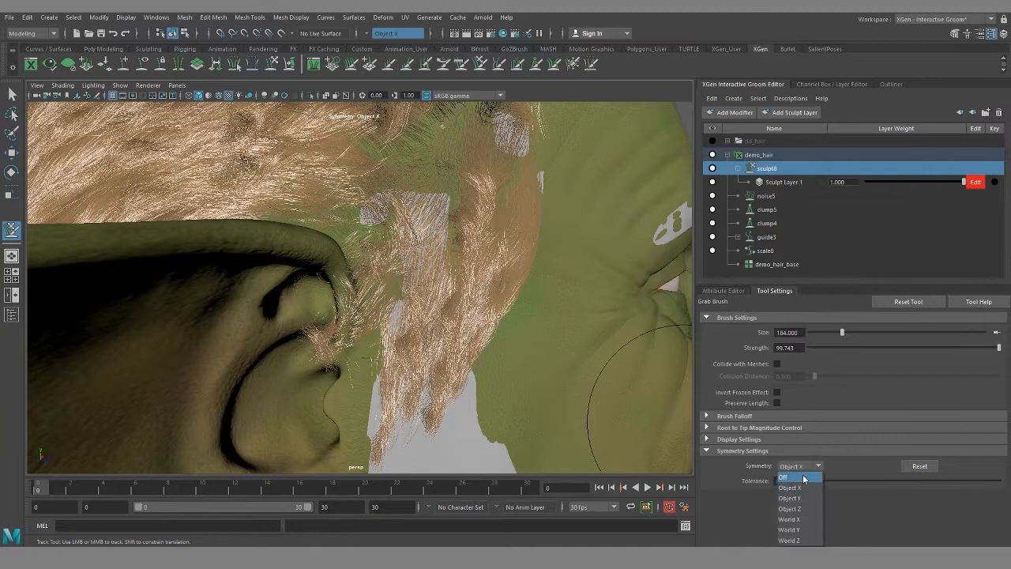
click(784, 478)
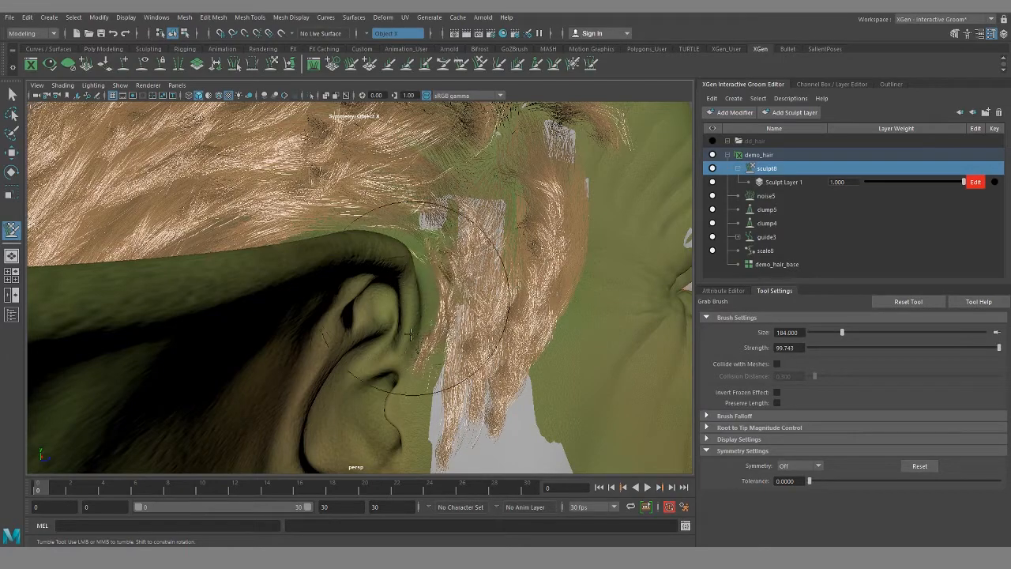
Grab-brush the strands out of the ear so the hair sits behind it, checking from the side.
drag(411, 332, 270, 378)
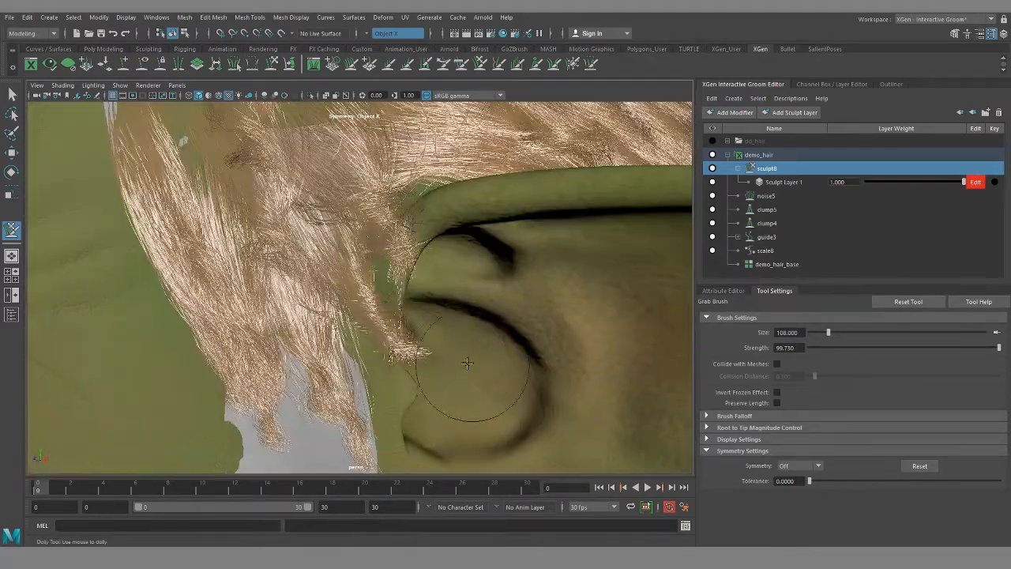
drag(468, 364, 262, 320)
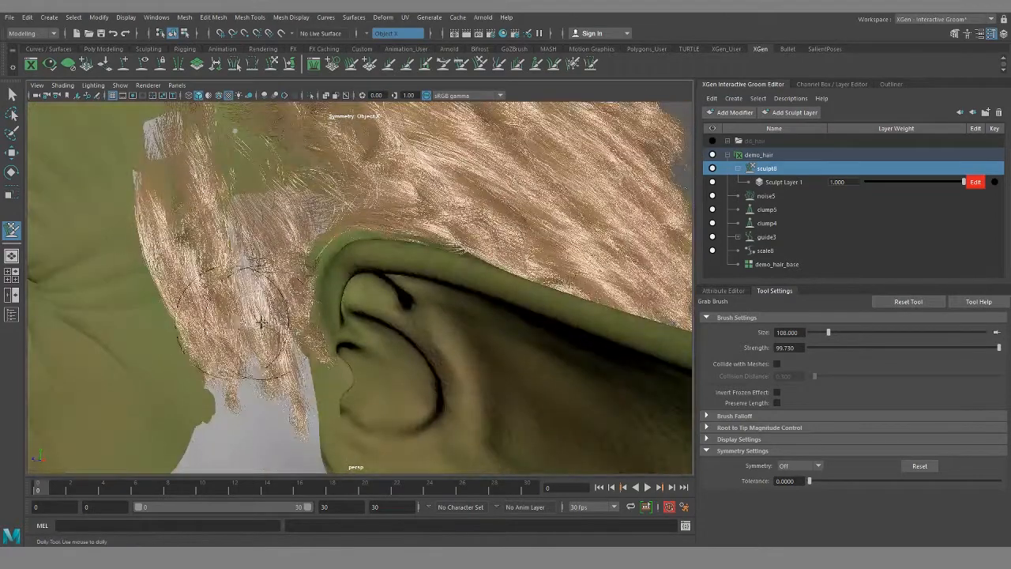
drag(261, 316, 418, 361)
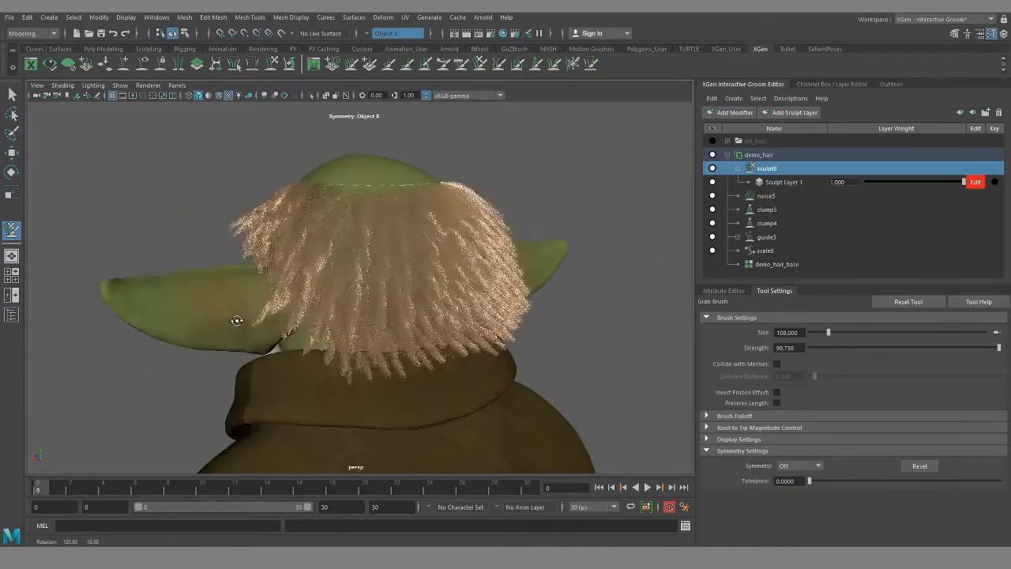
drag(237, 319, 411, 324)
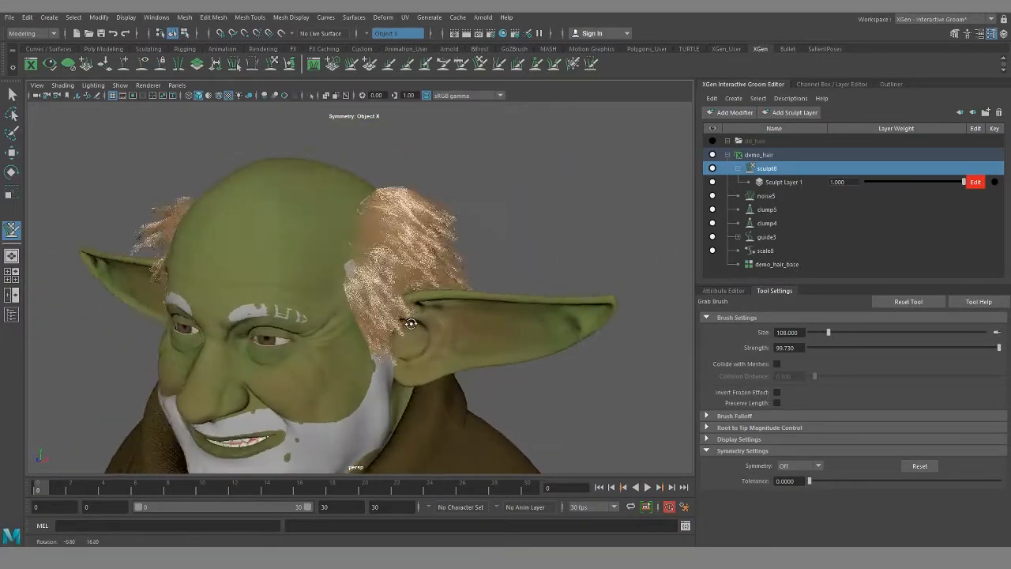
drag(411, 324, 398, 316)
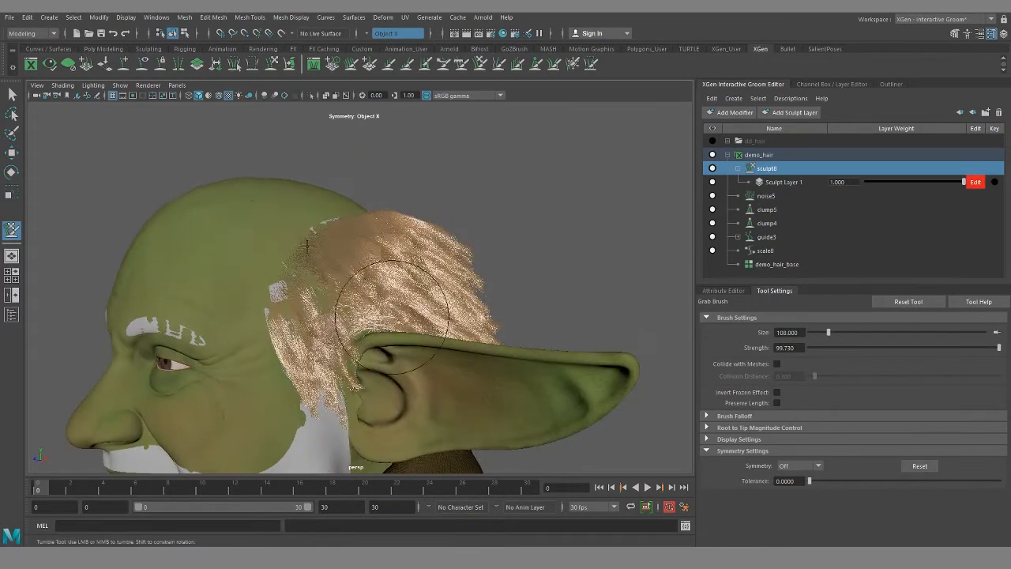
Add a second Sculpt modifier to demo_hair via Add Modifier > Sculpt and rename it for the strays.
right_click(767, 168)
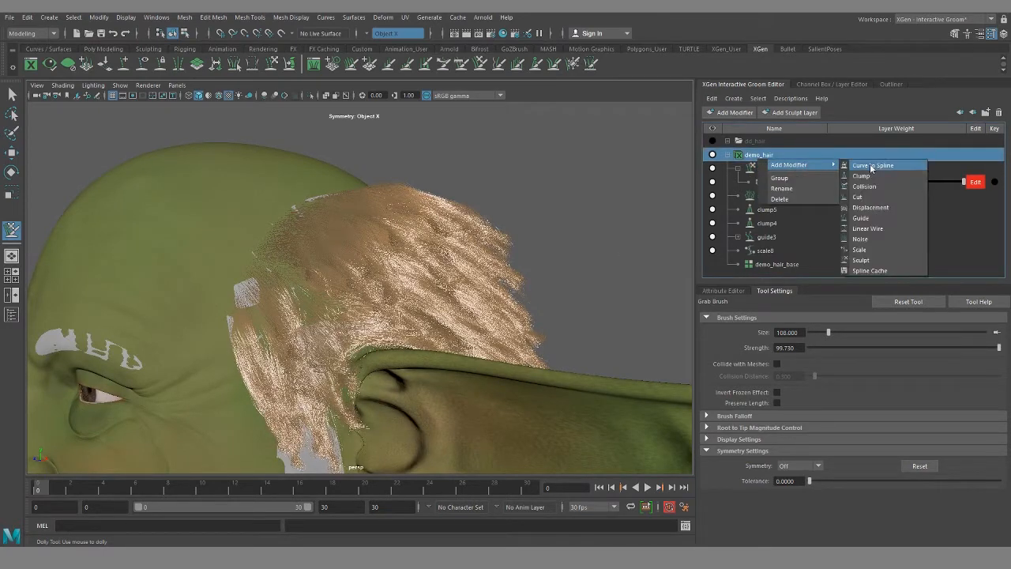
click(863, 270)
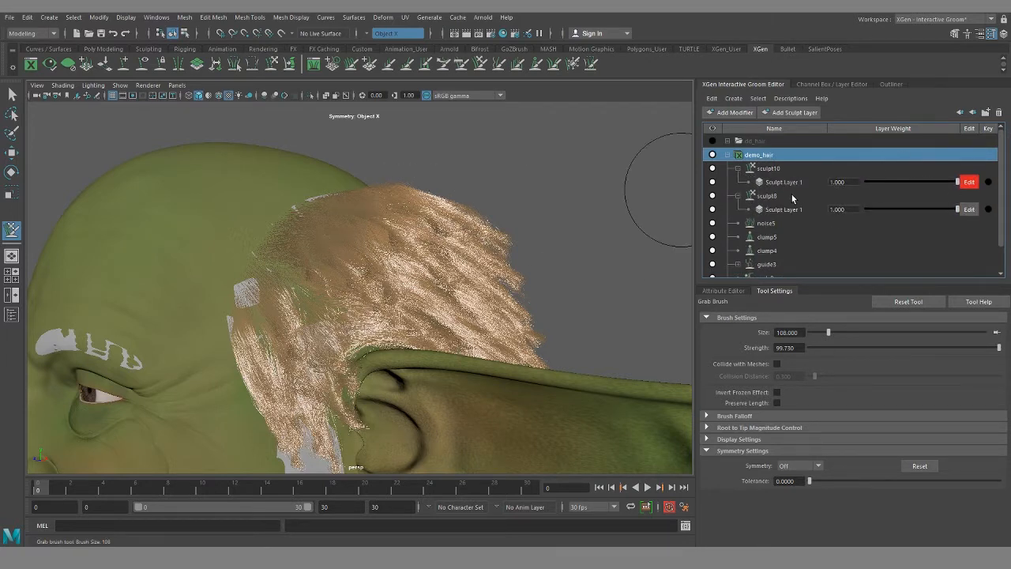
double_click(768, 168)
text(strays)
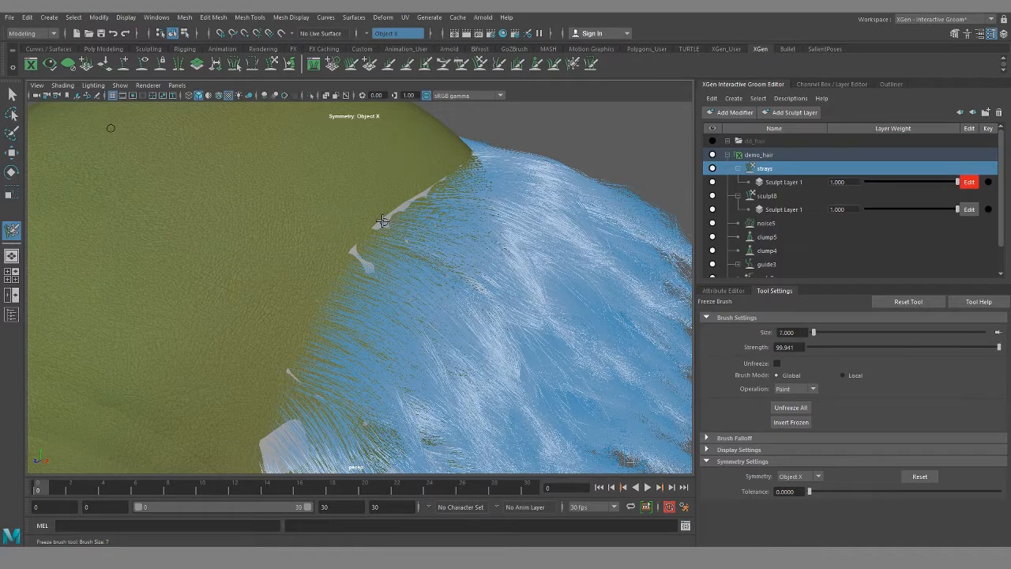
Freeze-brush most of the goblin's hair on the strays sculpt layer.
drag(383, 222, 342, 279)
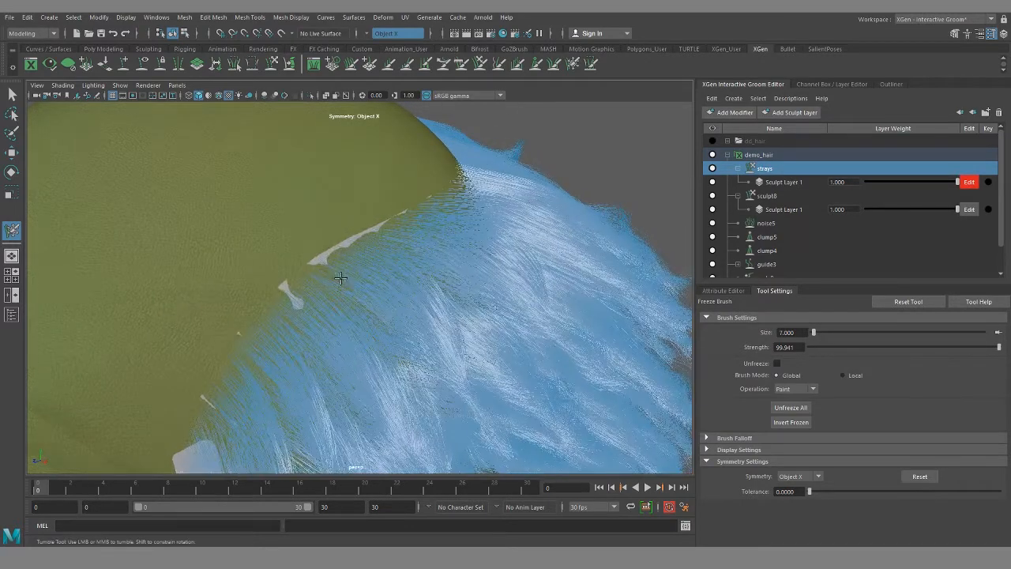
drag(340, 278, 471, 319)
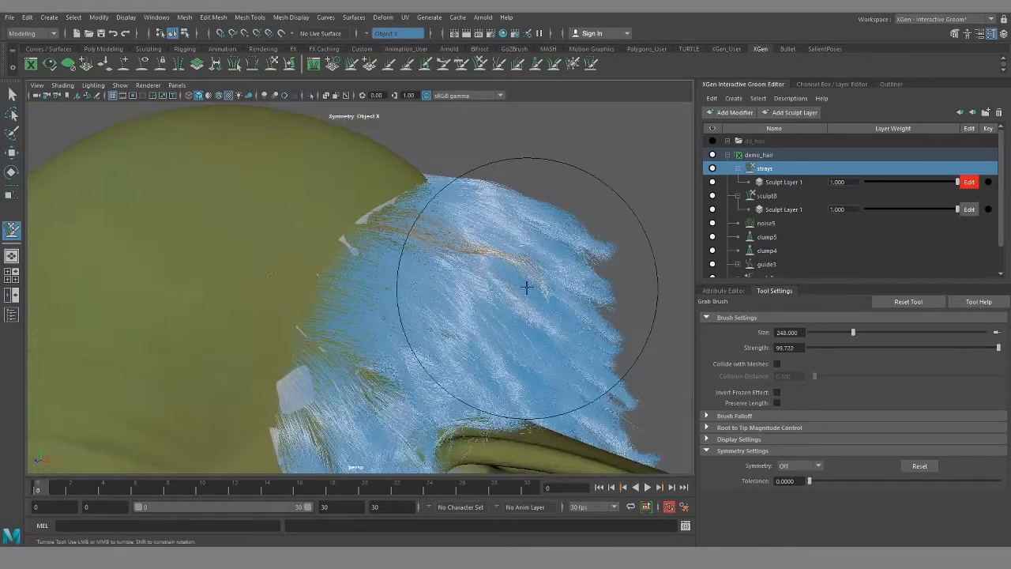
Grab-brush loose strands out of the frozen mass as flyaways, including near the crown.
drag(528, 287, 482, 213)
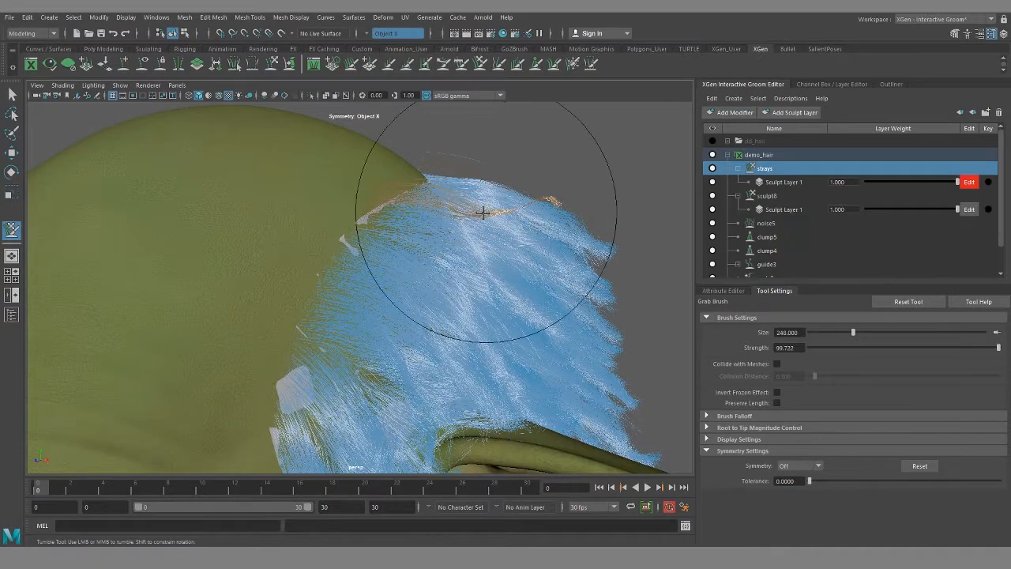
drag(482, 214, 577, 196)
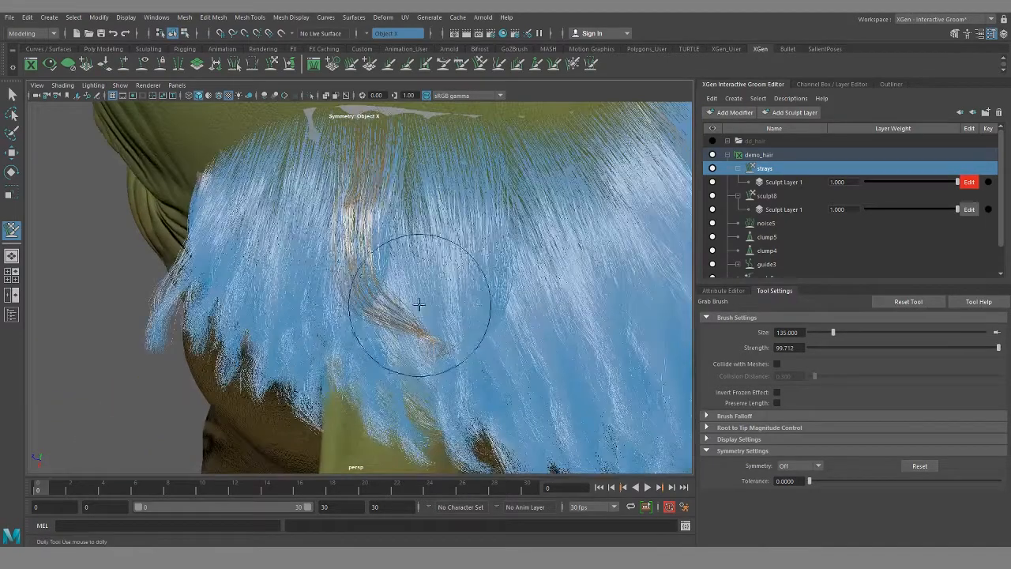
drag(419, 307, 408, 297)
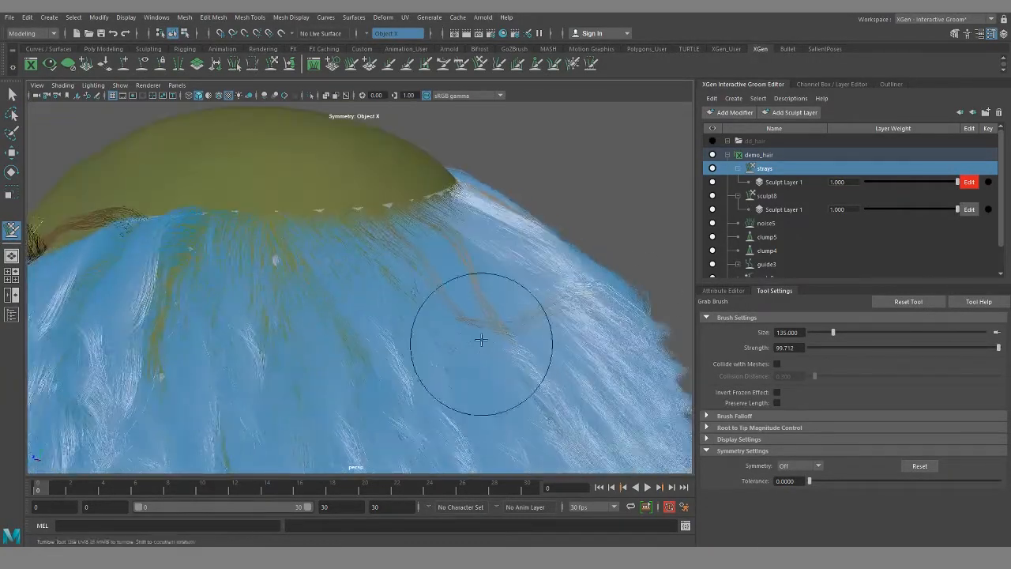
drag(481, 340, 405, 135)
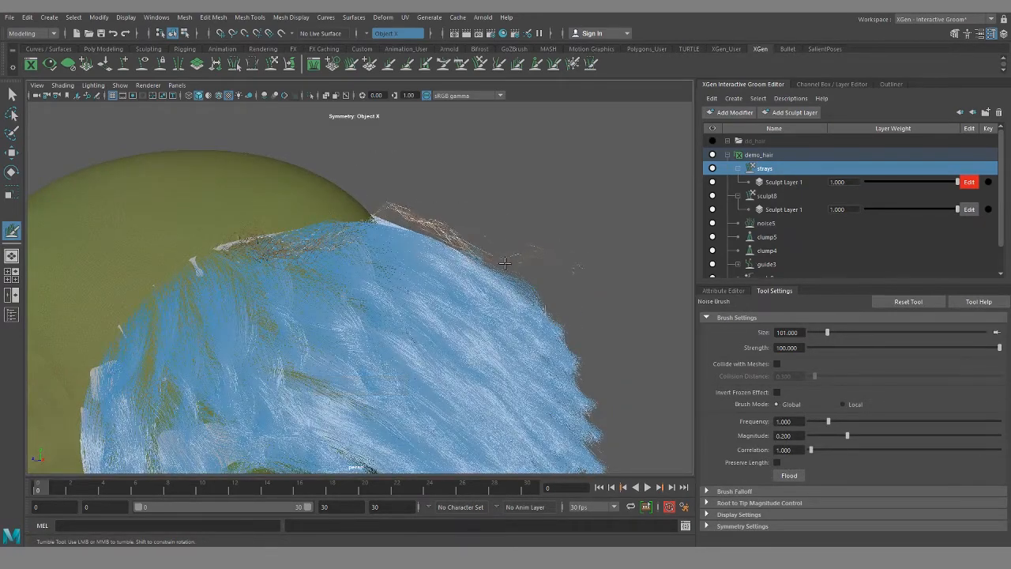
Noise-brush the stray tufts above each ear to give them a frizzy variation.
drag(504, 262, 339, 281)
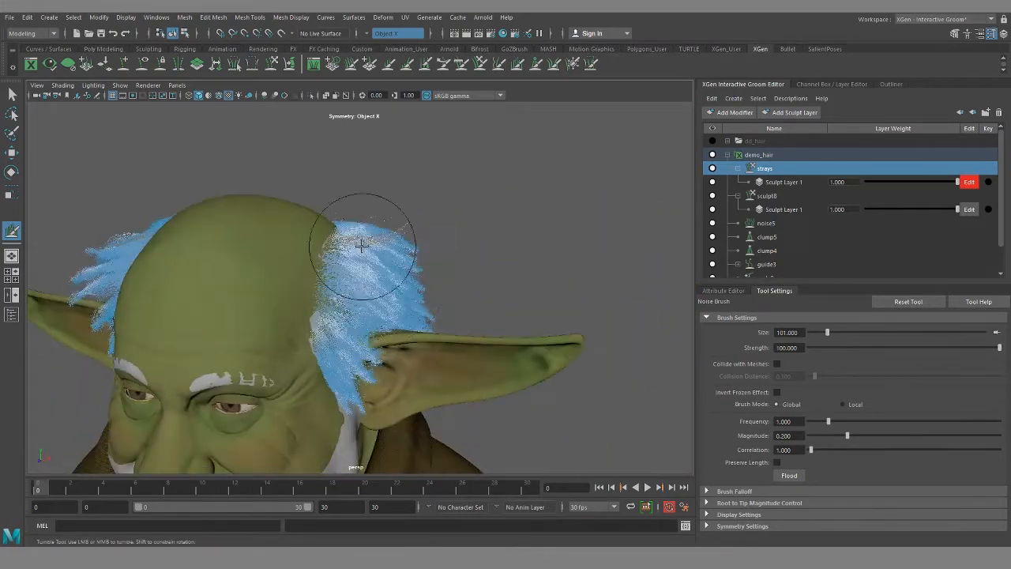
drag(362, 246, 392, 256)
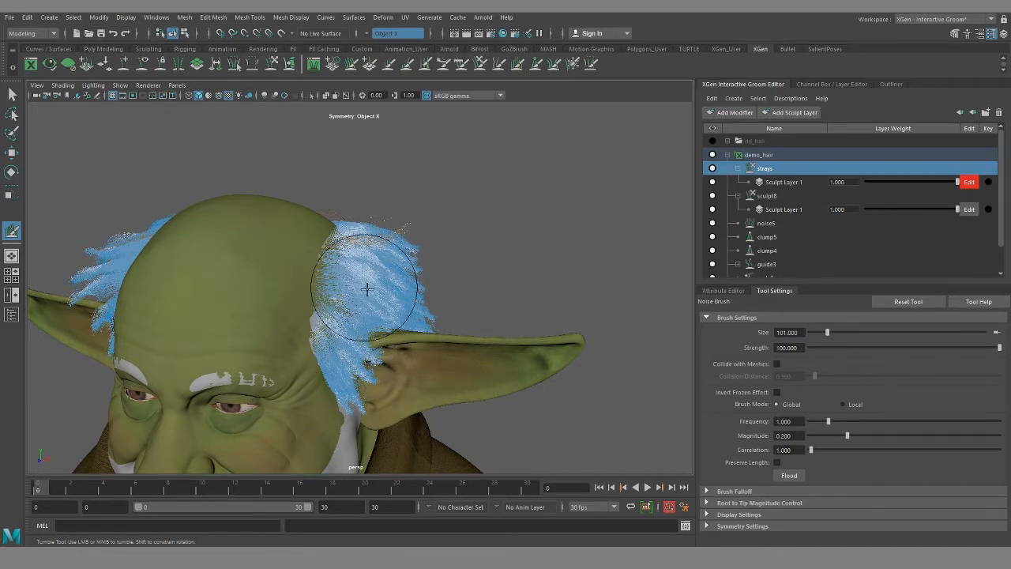
drag(366, 288, 379, 237)
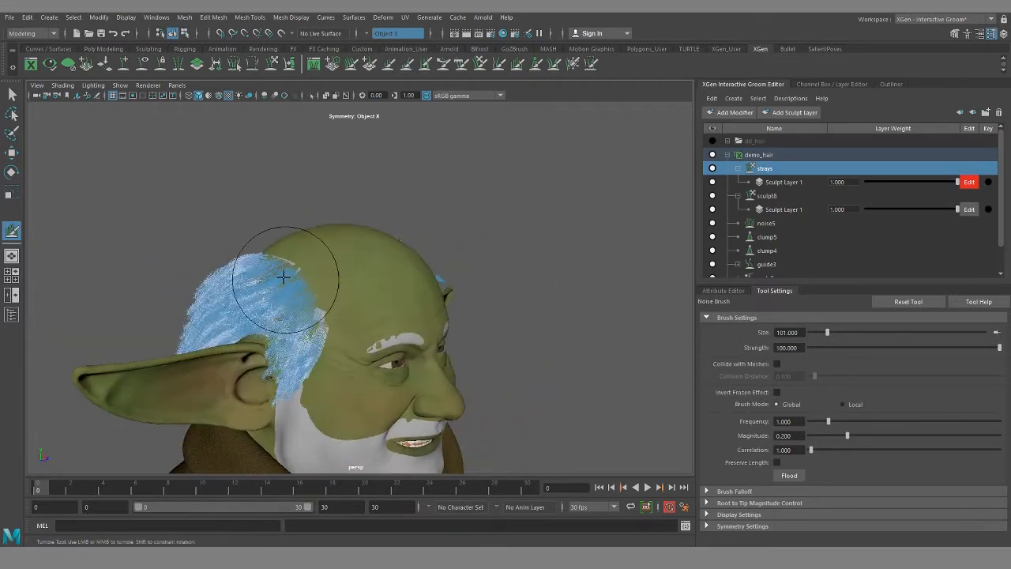
drag(285, 276, 372, 208)
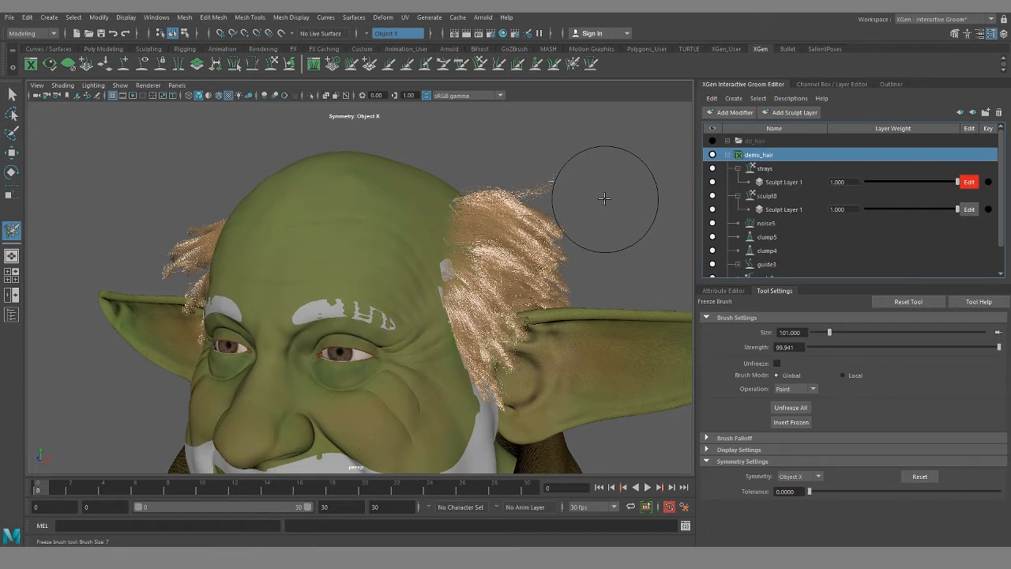
Bring up the hair description's Add Modifier list in the Groom Editor.
right_click(758, 155)
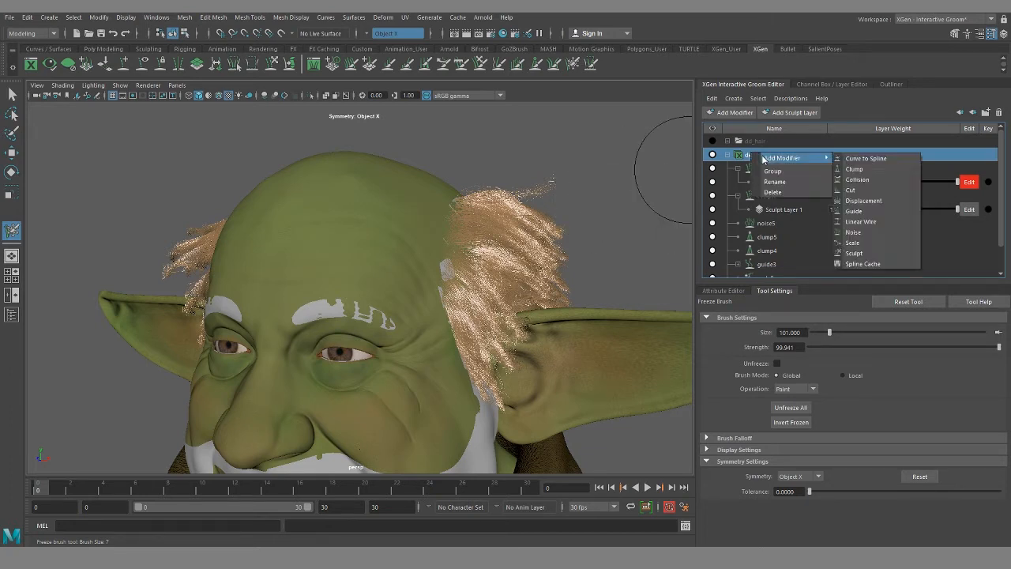
mouse_move(853, 168)
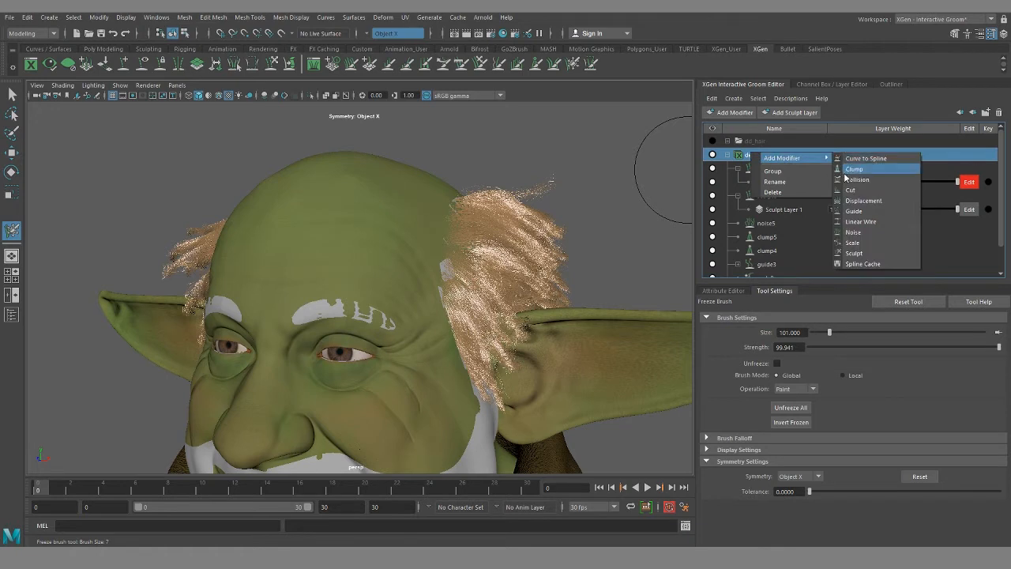
mouse_move(853, 168)
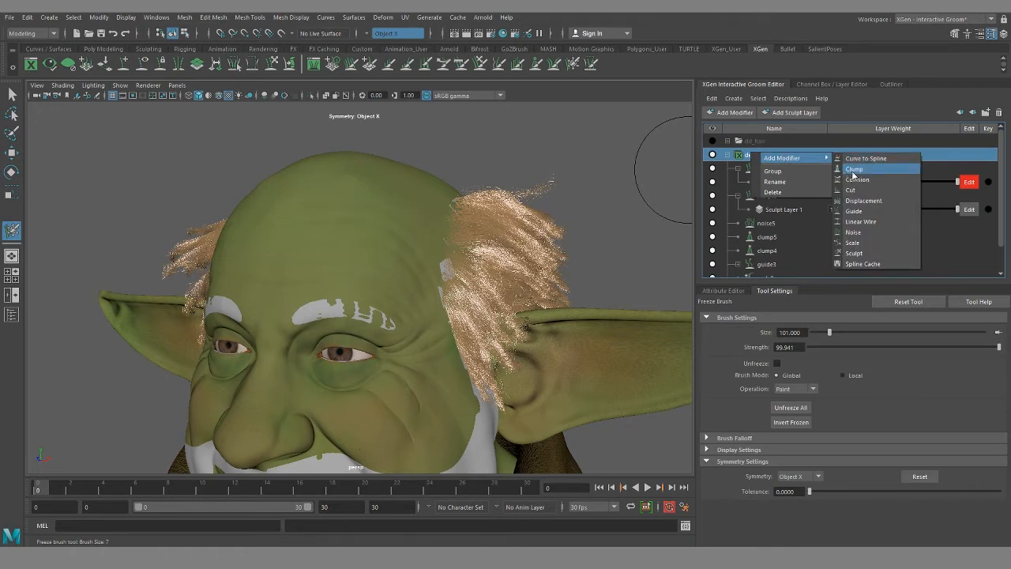
mouse_move(875, 222)
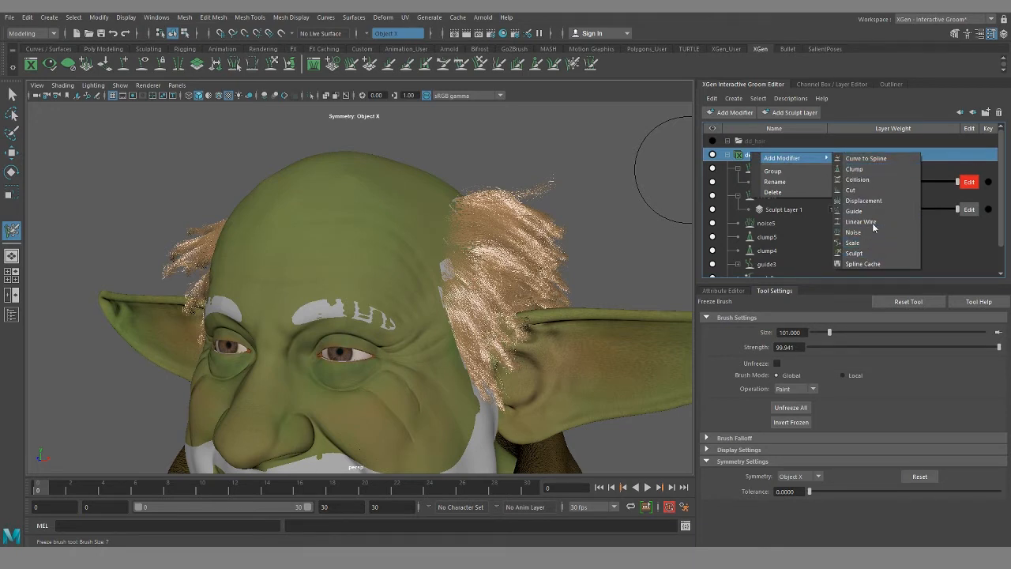
mouse_move(876, 211)
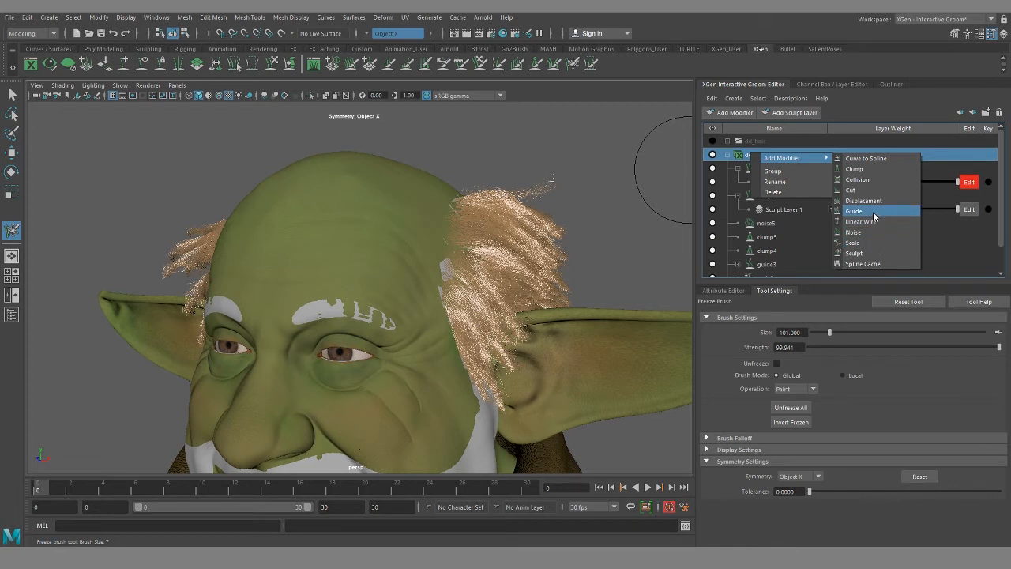